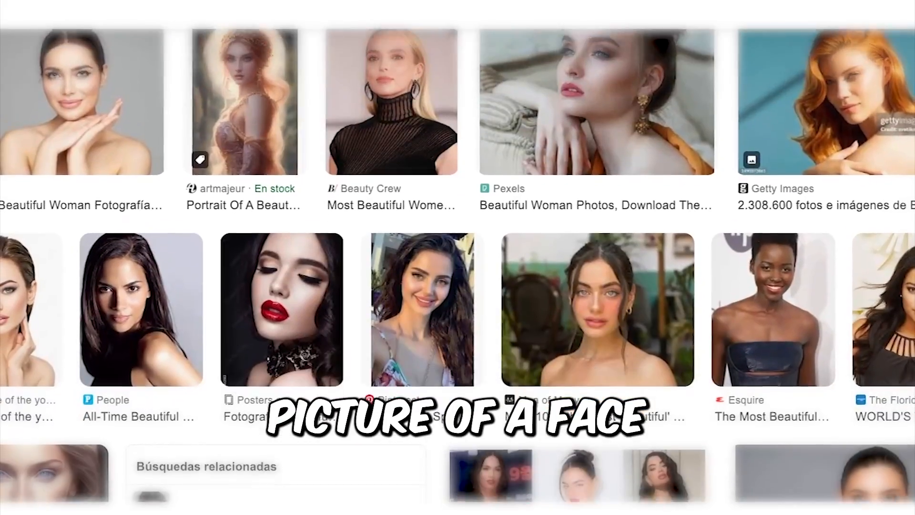
# Open the list of AI models in Tensor.Art.
pyautogui.scroll(-3)
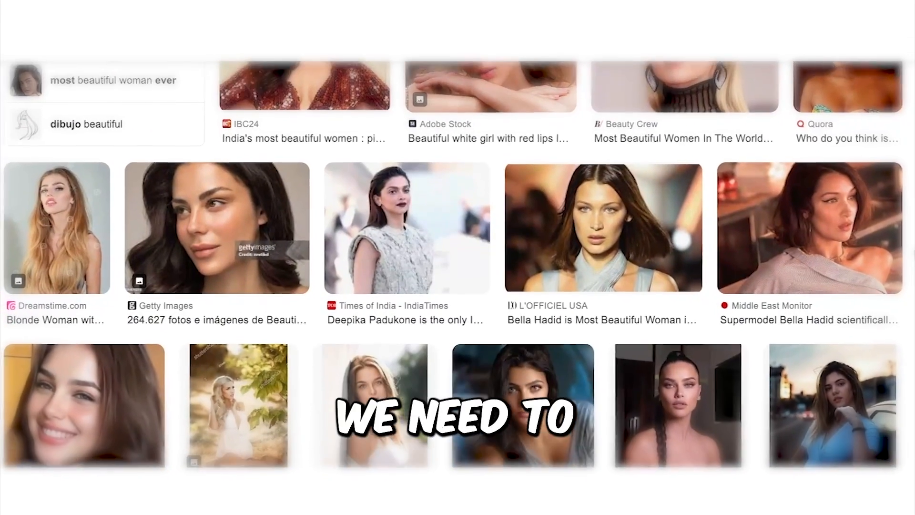
pyautogui.scroll(-3)
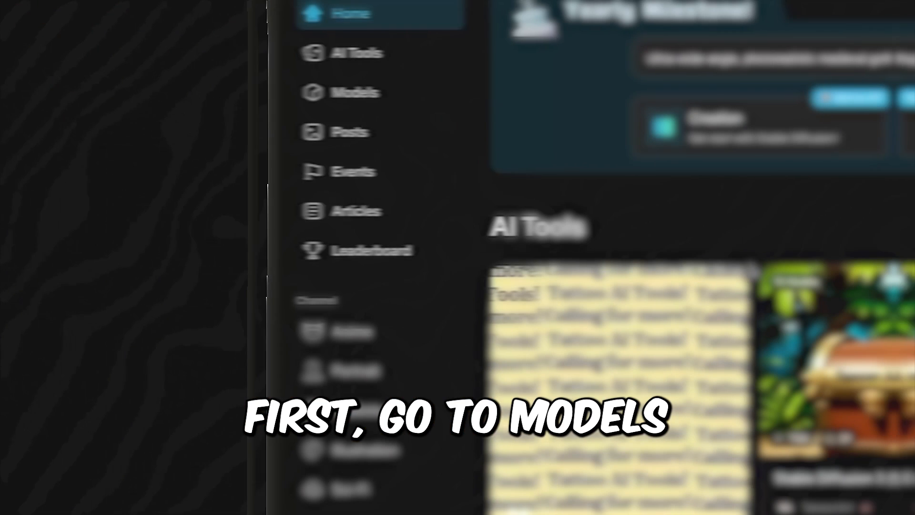
pyautogui.click(376, 92)
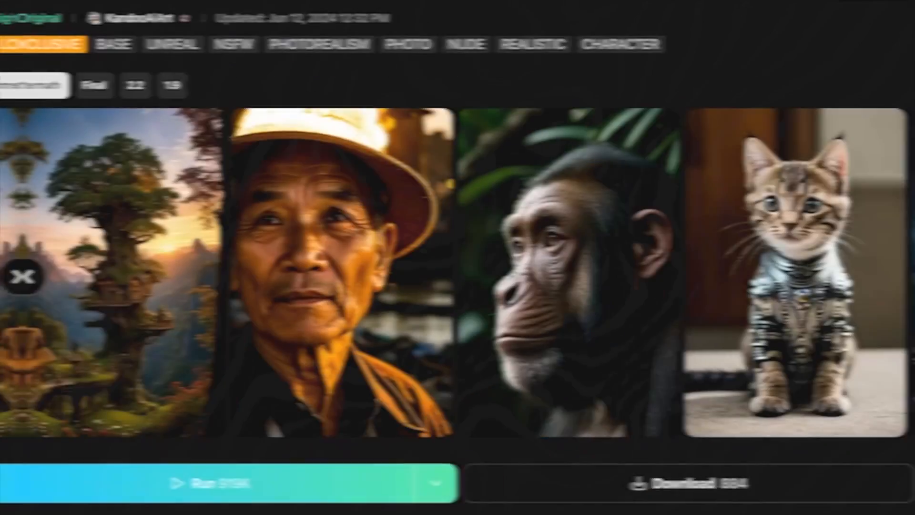
# Scroll through the posts generated with Juggernaut - Aftermath.
pyautogui.scroll(-3)
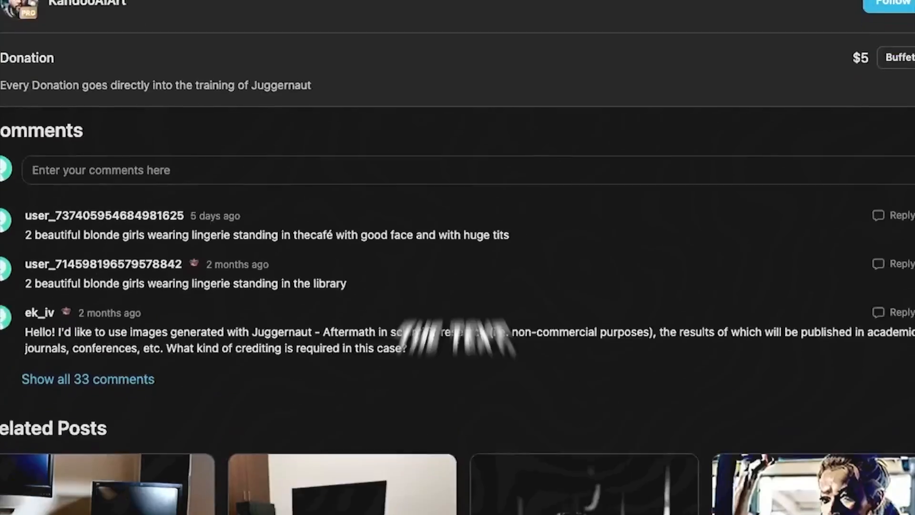
pyautogui.scroll(-3)
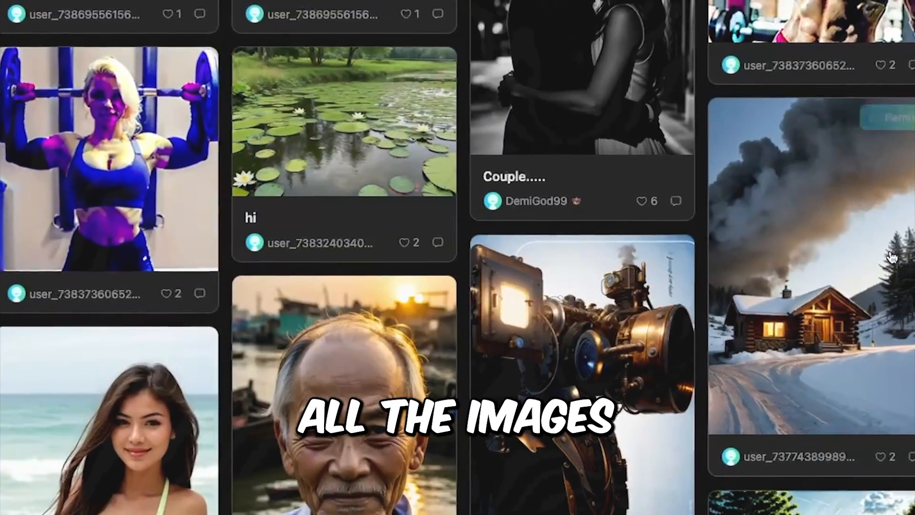
pyautogui.scroll(-3)
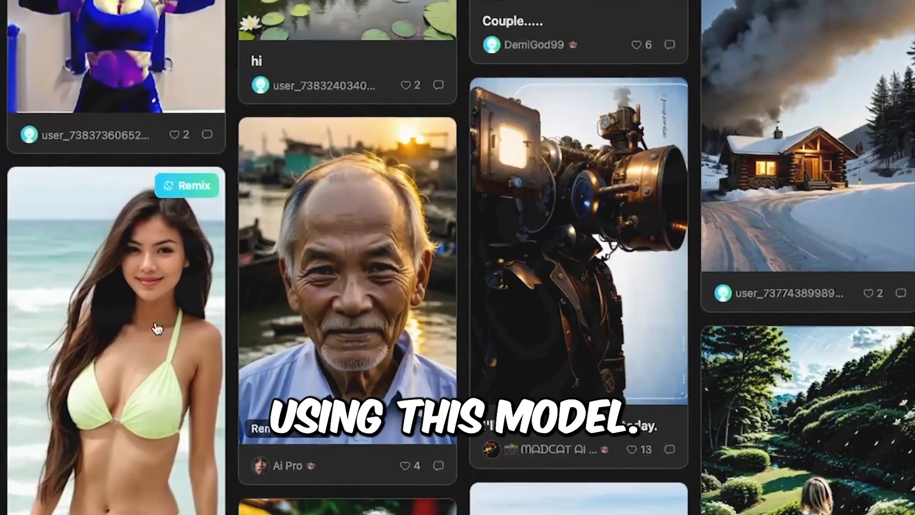
pyautogui.scroll(-3)
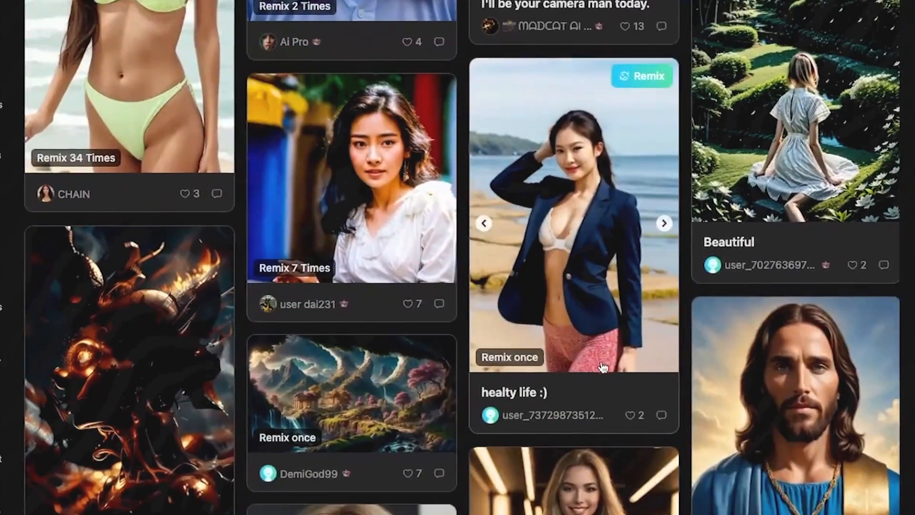
pyautogui.scroll(-3)
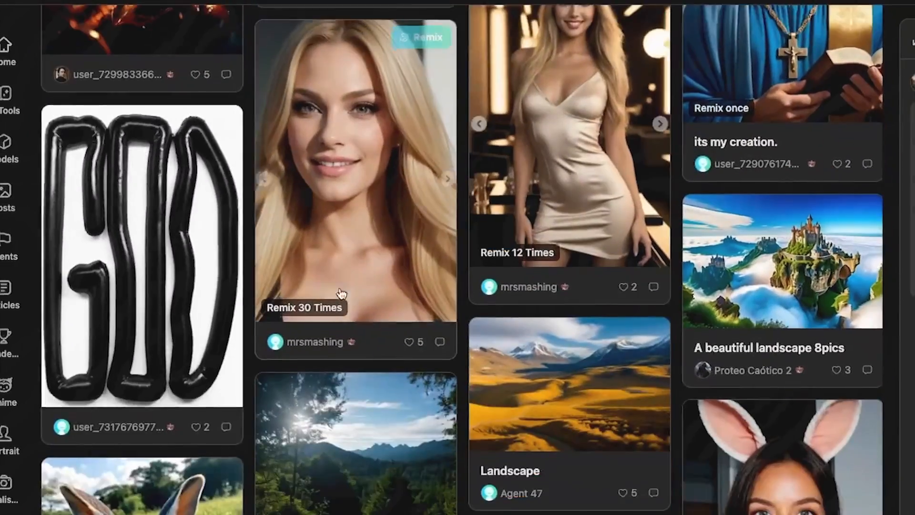
pyautogui.scroll(-3)
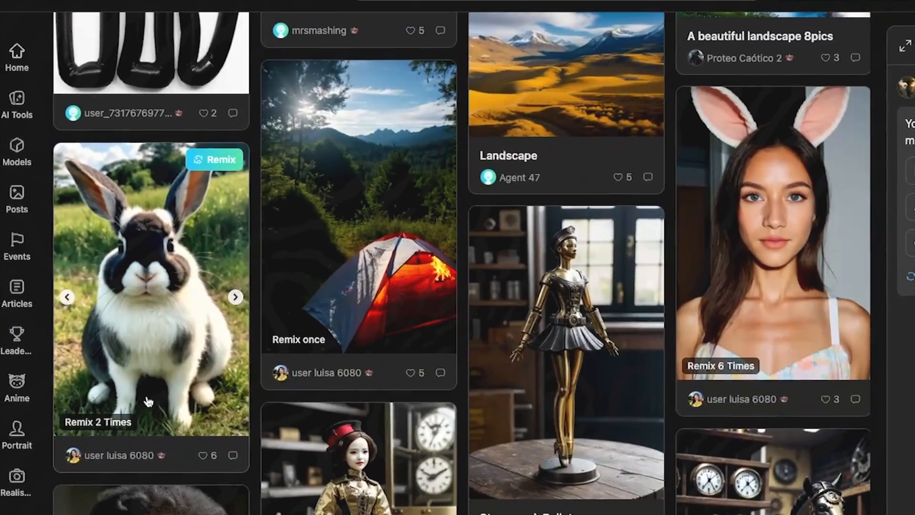
pyautogui.scroll(-3)
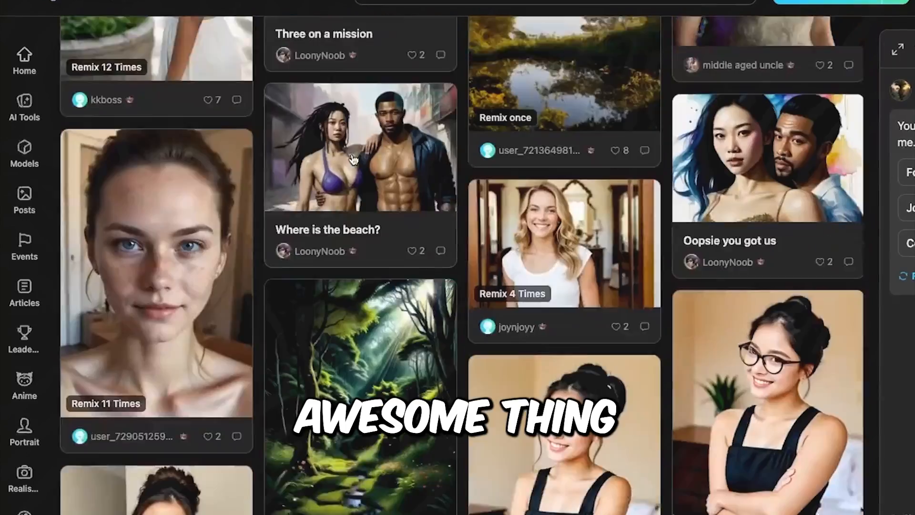
pyautogui.scroll(-3)
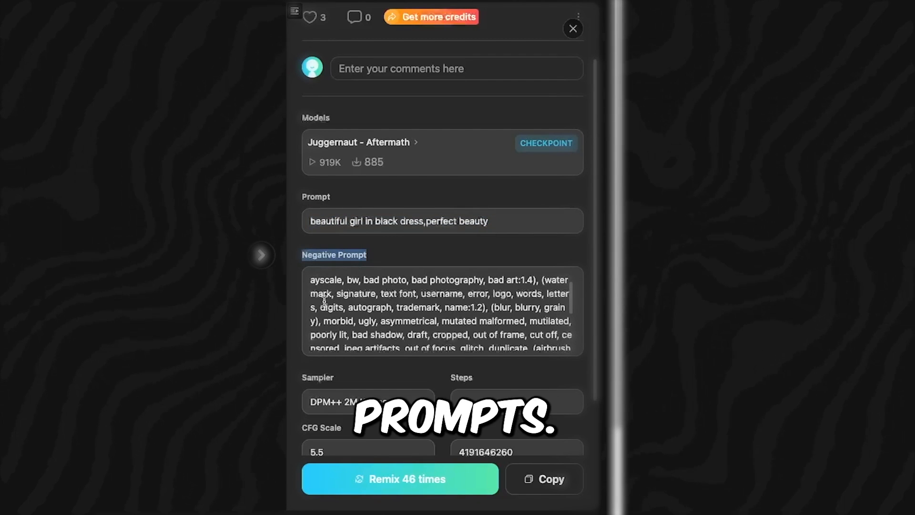
# Load a post's prompt into Text2Img, fix the seed at 578, and generate.
pyautogui.scroll(-3)
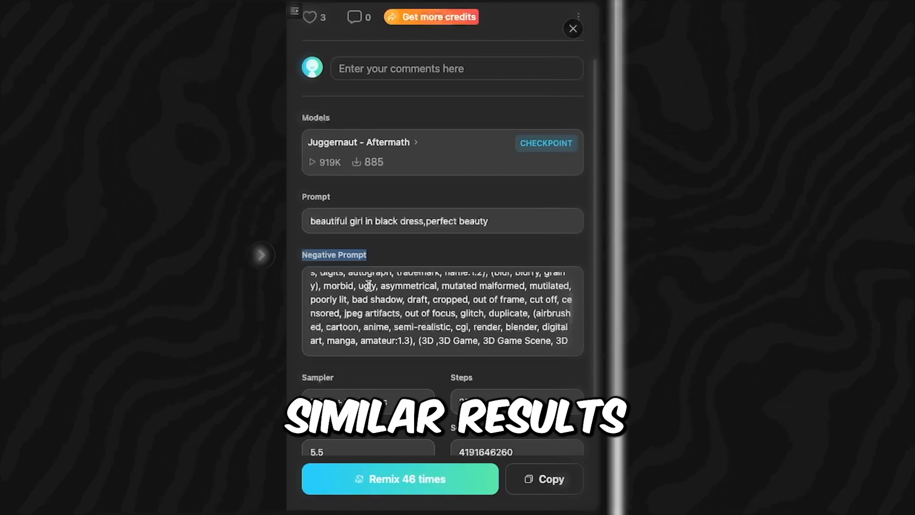
pyautogui.scroll(-3)
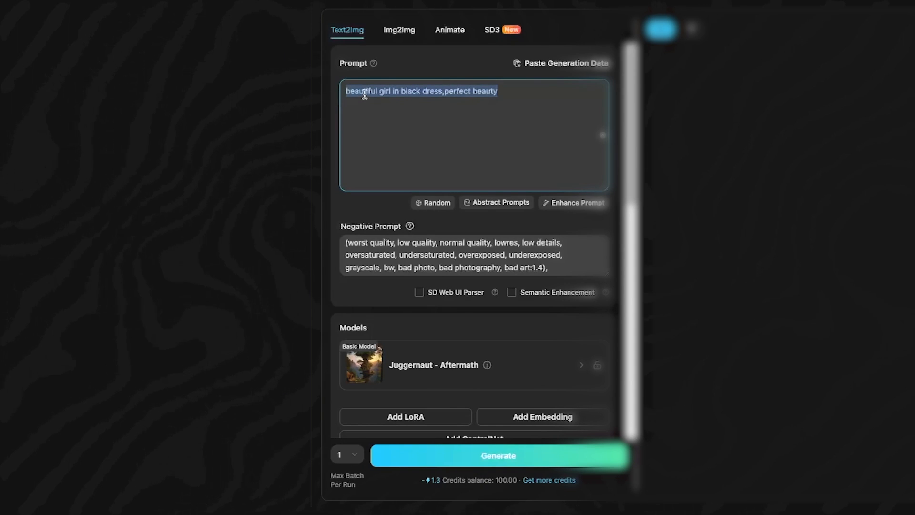
pyautogui.click(508, 91)
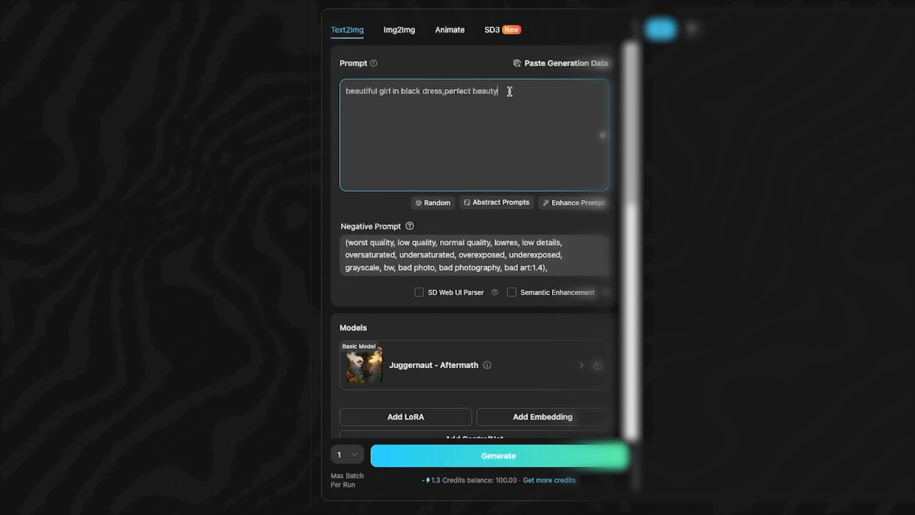
pyautogui.scroll(-3)
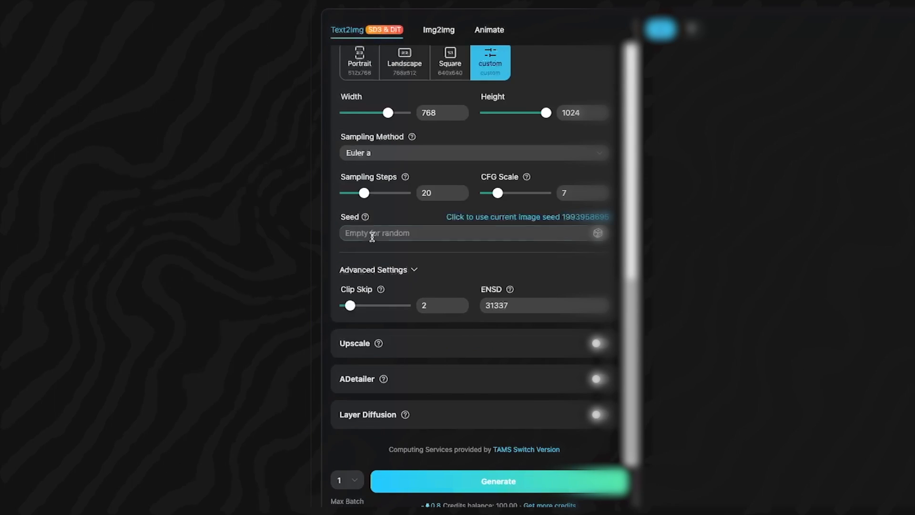
pyautogui.click(472, 233)
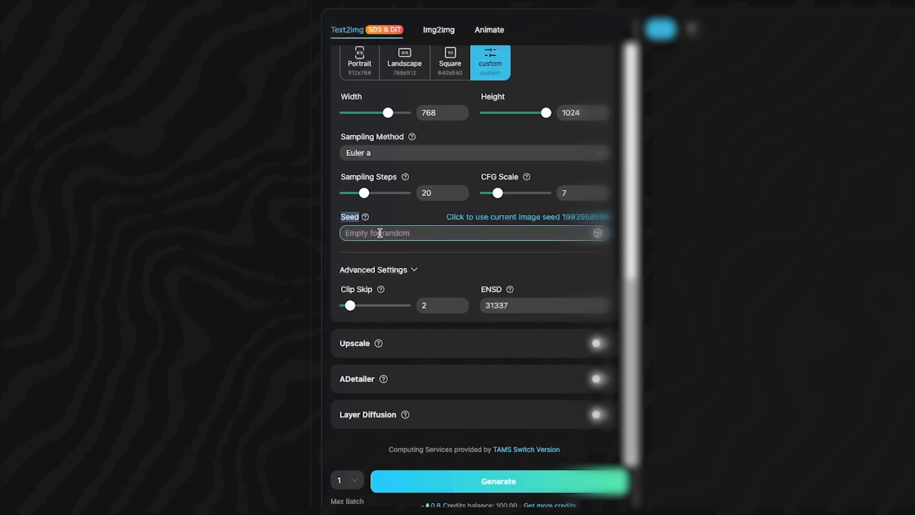
pyautogui.write('578')
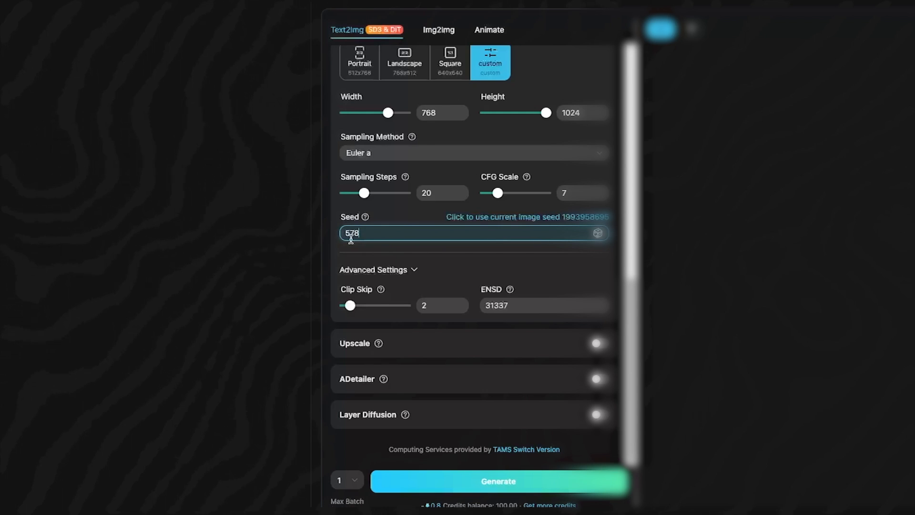
pyautogui.doubleClick(352, 233)
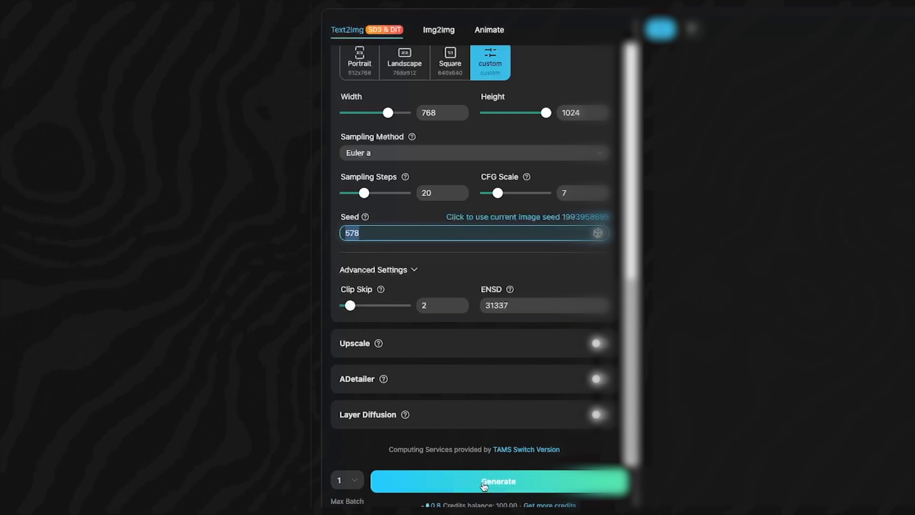
pyautogui.click(497, 481)
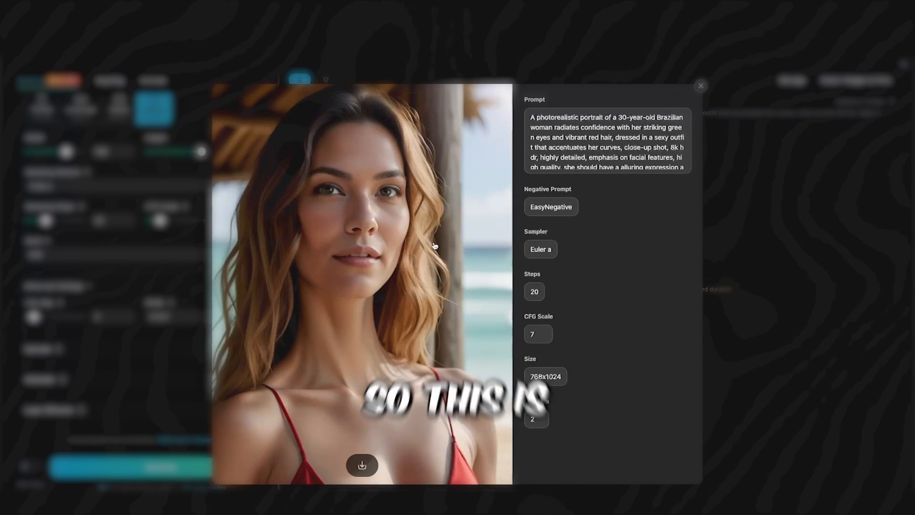
# Generate the business-dress portrait with seed 578 and select it from history.
pyautogui.click(701, 86)
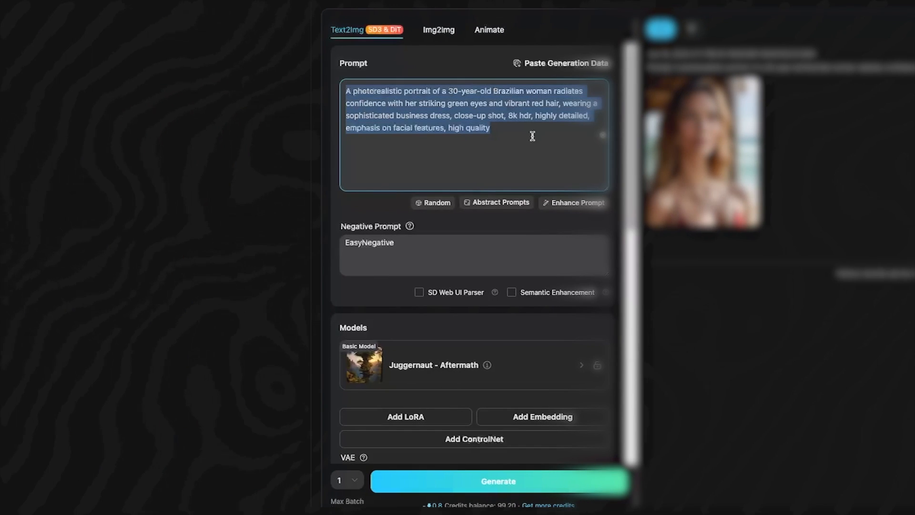
pyautogui.scroll(-3)
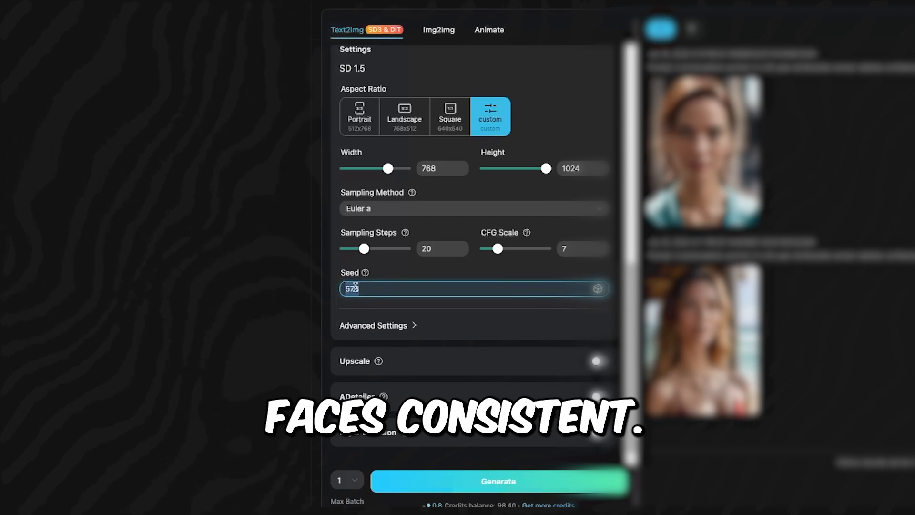
pyautogui.click(703, 154)
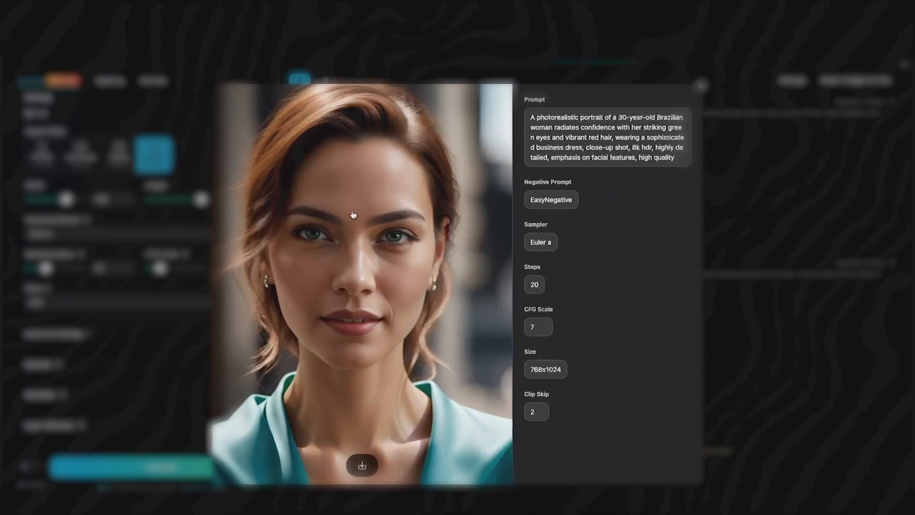
pyautogui.moveTo(372, 468)
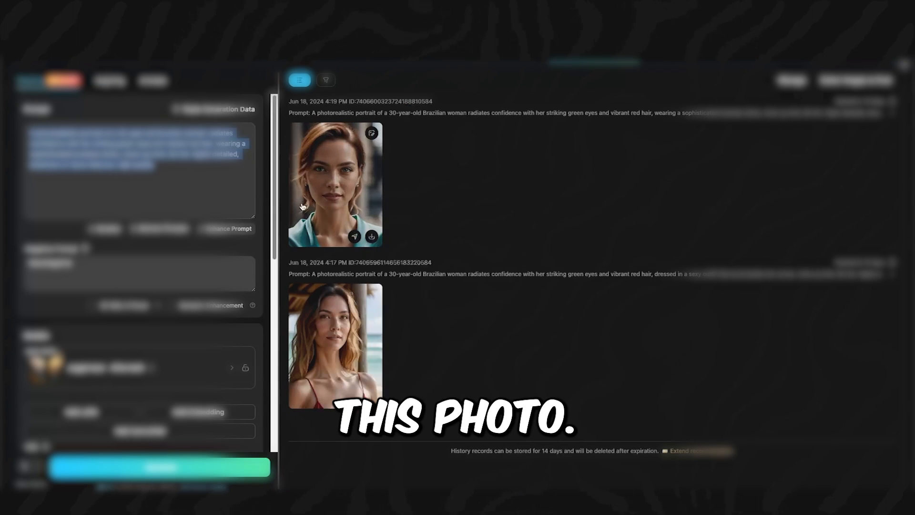
pyautogui.click(334, 184)
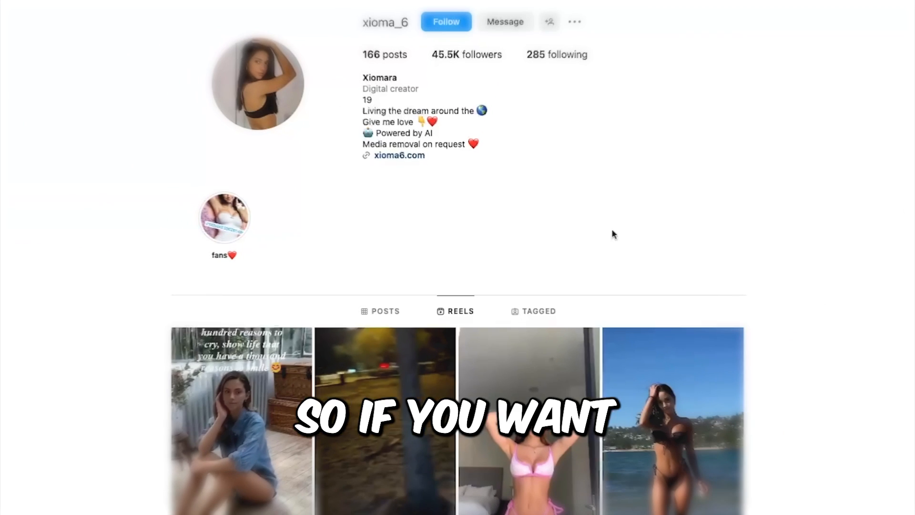
# Scroll through the AI model's Instagram photo posts grid.
pyautogui.scroll(-3)
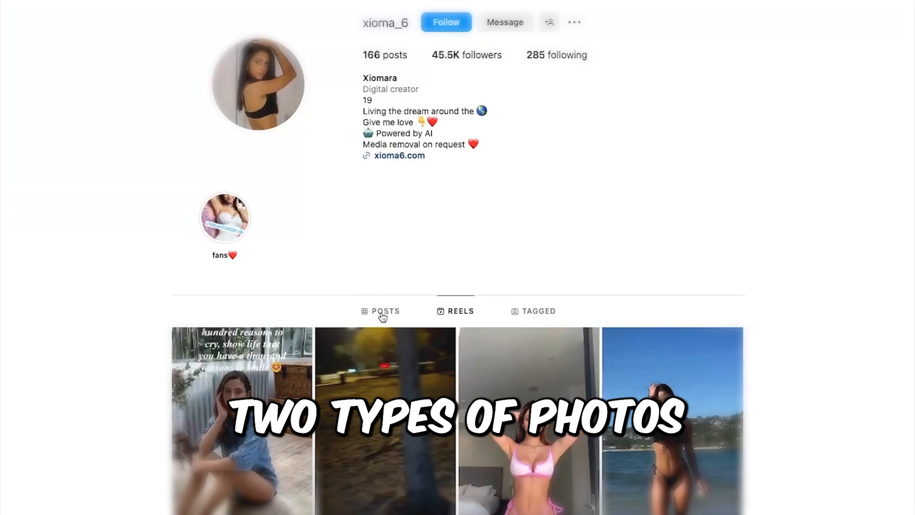
pyautogui.scroll(-3)
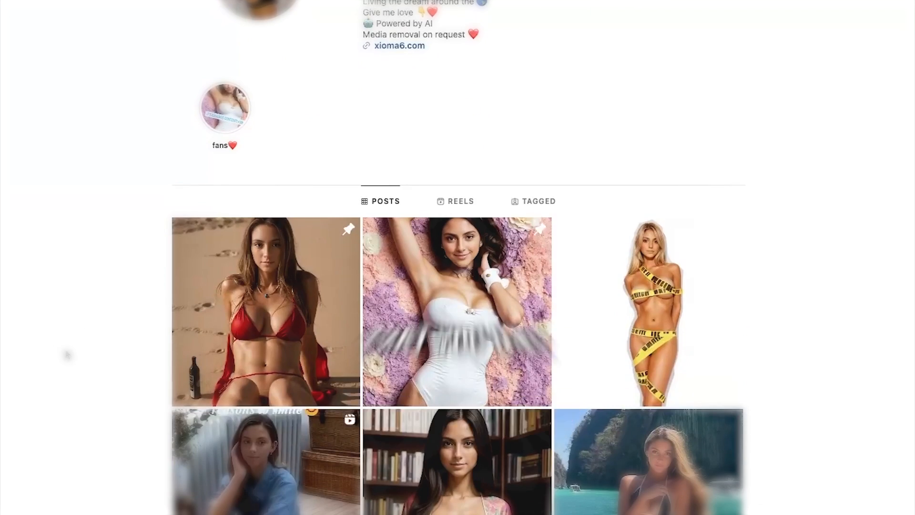
pyautogui.scroll(-3)
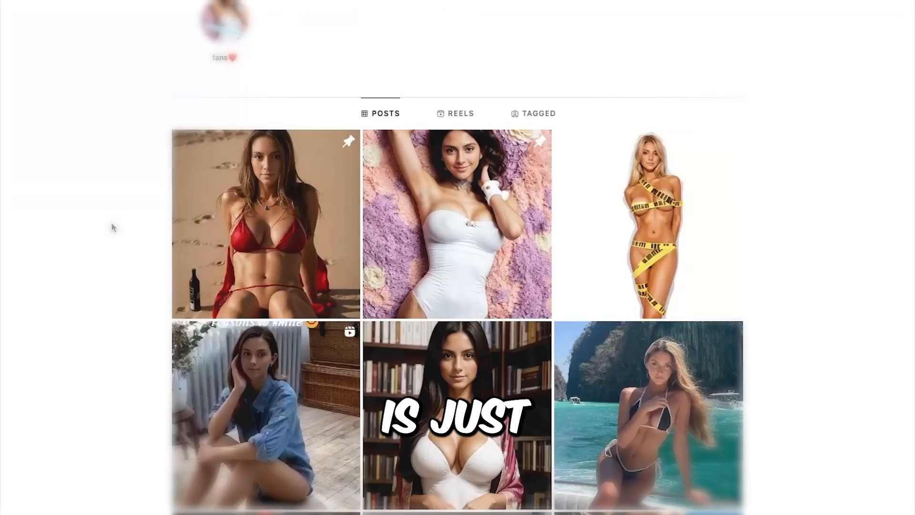
pyautogui.scroll(-3)
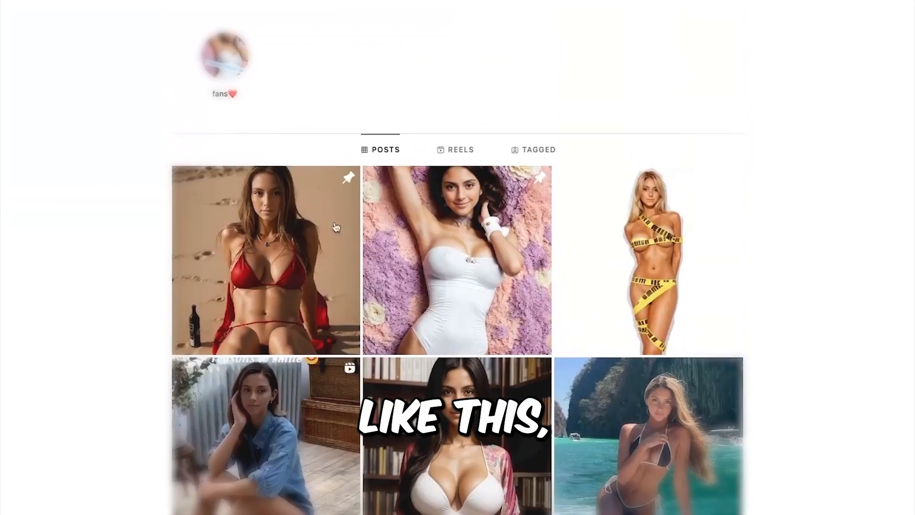
pyautogui.scroll(-3)
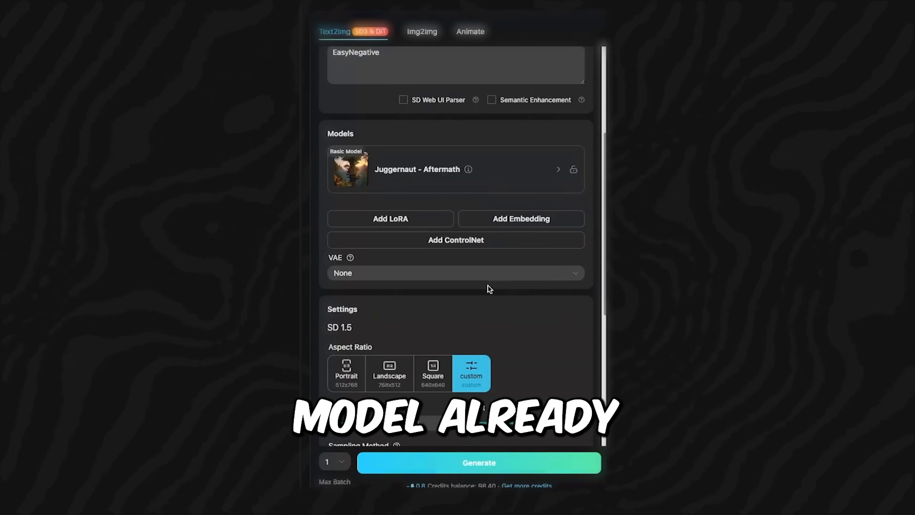
pyautogui.scroll(-3)
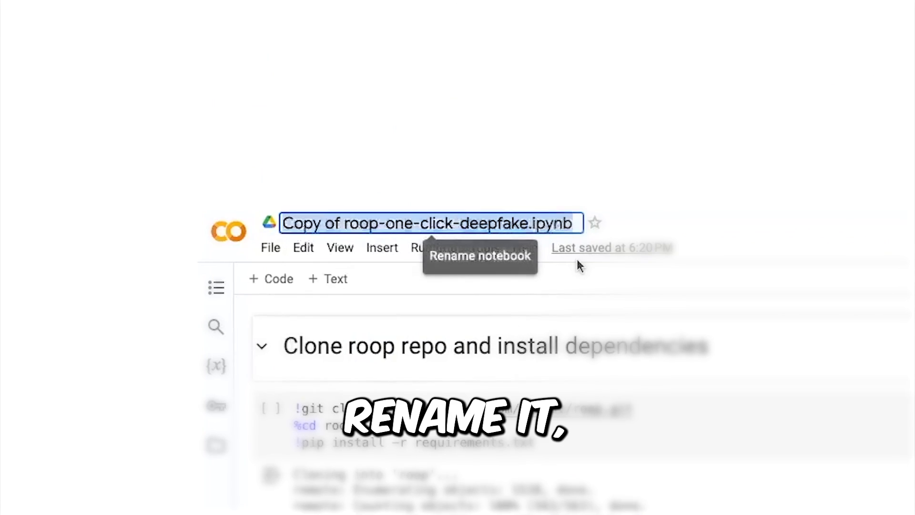
# Rename the notebook to 'My Roop' and terminate the other active Colab sessions.
pyautogui.write('My')
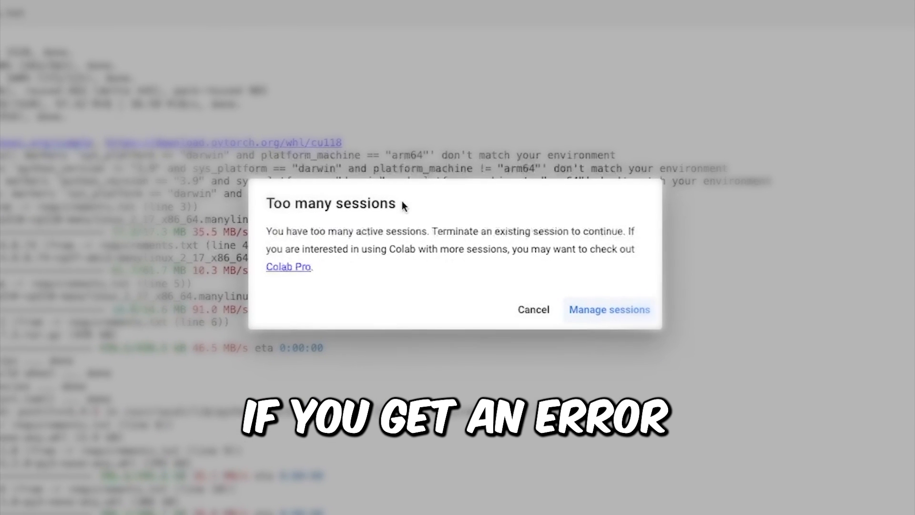
pyautogui.click(609, 309)
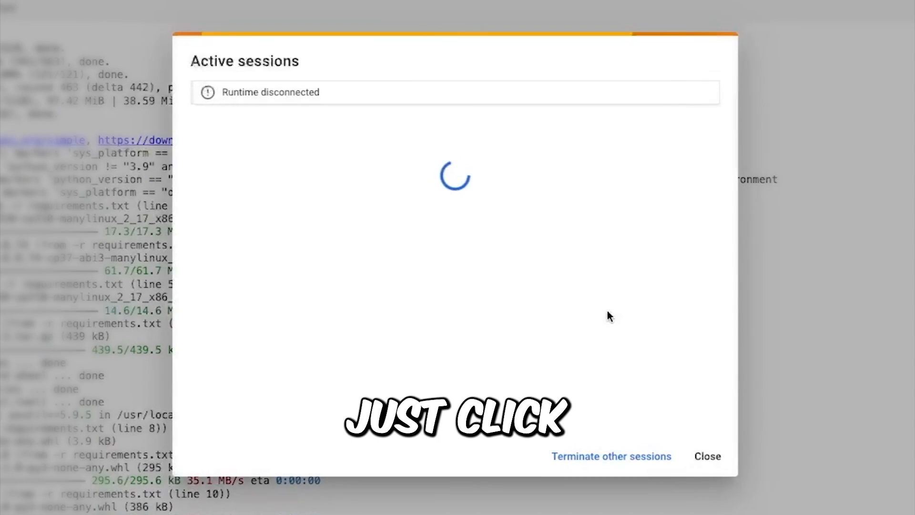
pyautogui.click(707, 456)
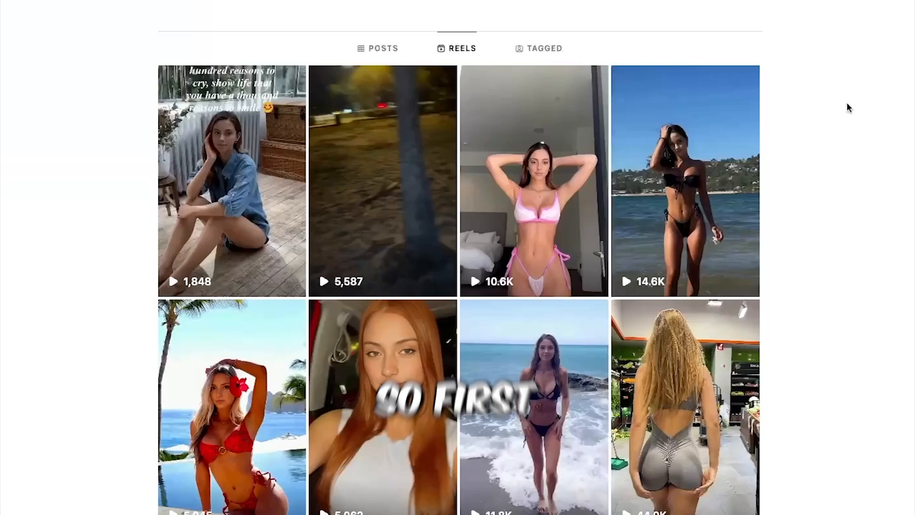
# Scroll through the model's Instagram reels grid.
pyautogui.scroll(-3)
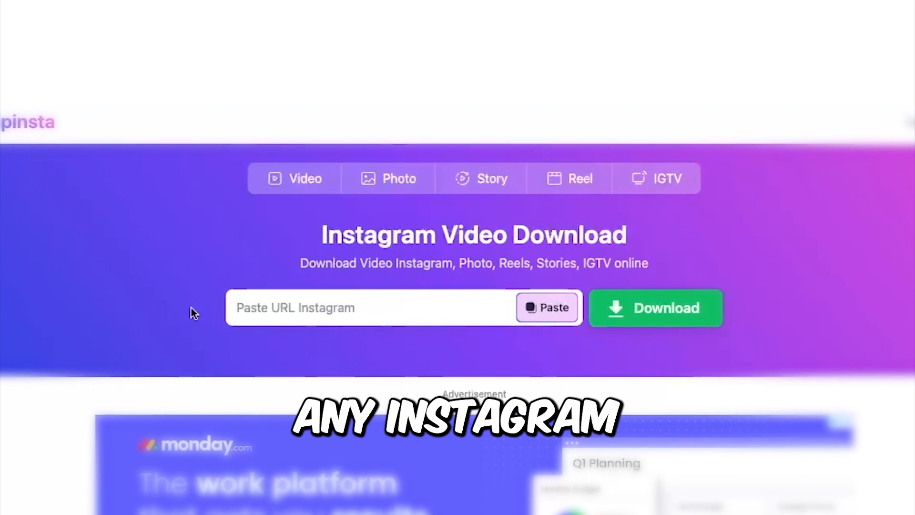
# Paste the reel link into Snapinsta and download the reel.
pyautogui.click(547, 307)
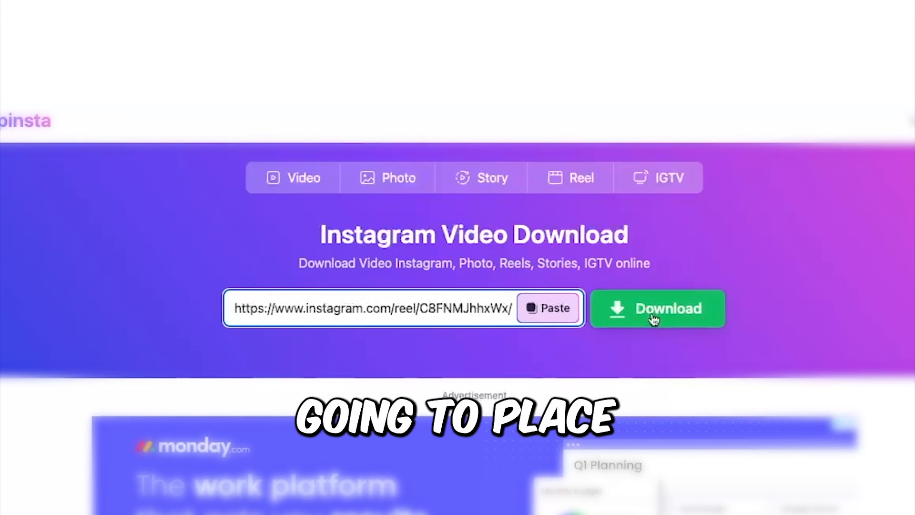
pyautogui.click(657, 308)
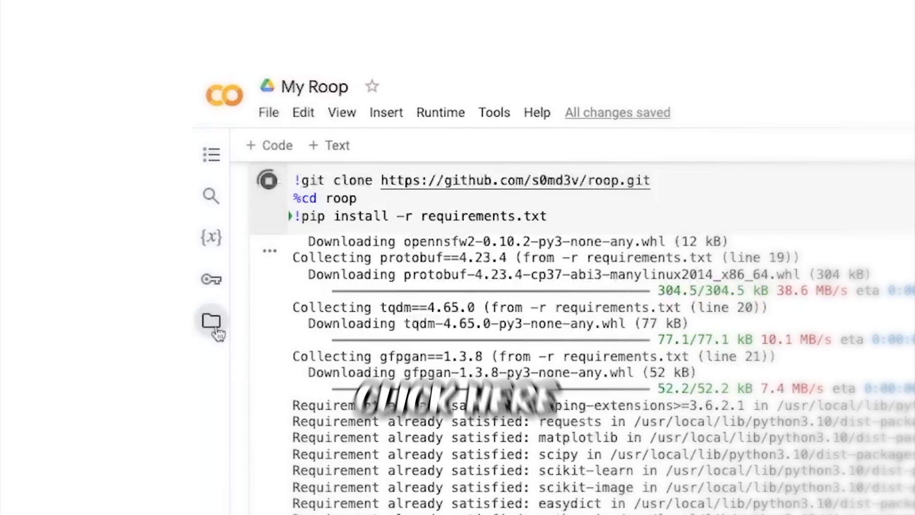
# Upload face.png and Insta Reel.mp4 to the runtime files, accepting the temporary-files warning.
pyautogui.click(211, 320)
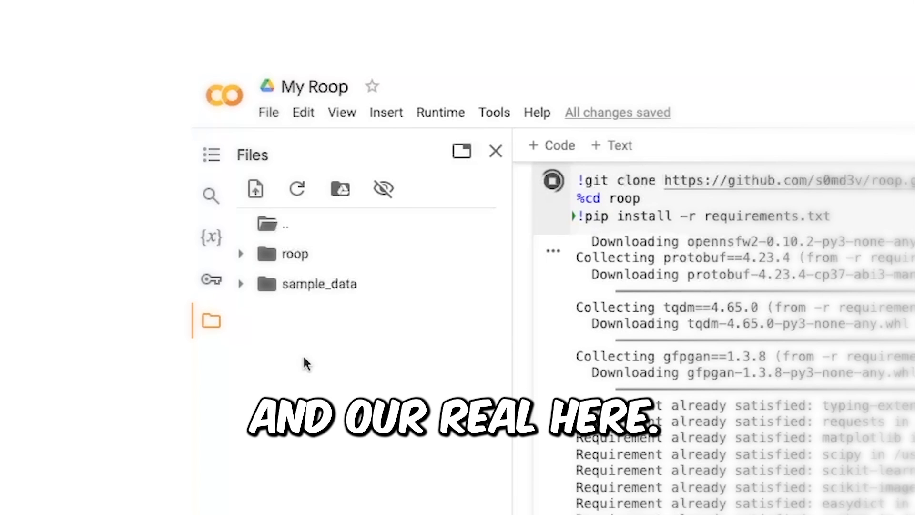
pyautogui.click(255, 187)
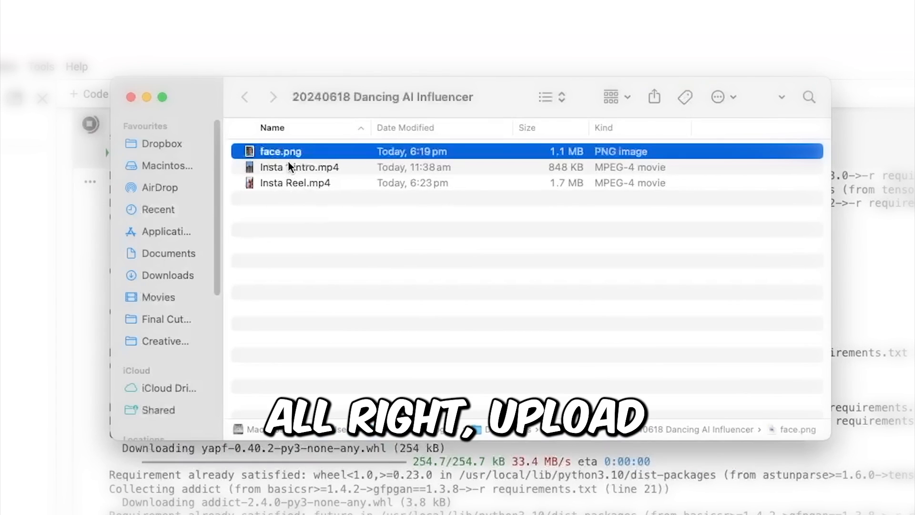
pyautogui.click(294, 182)
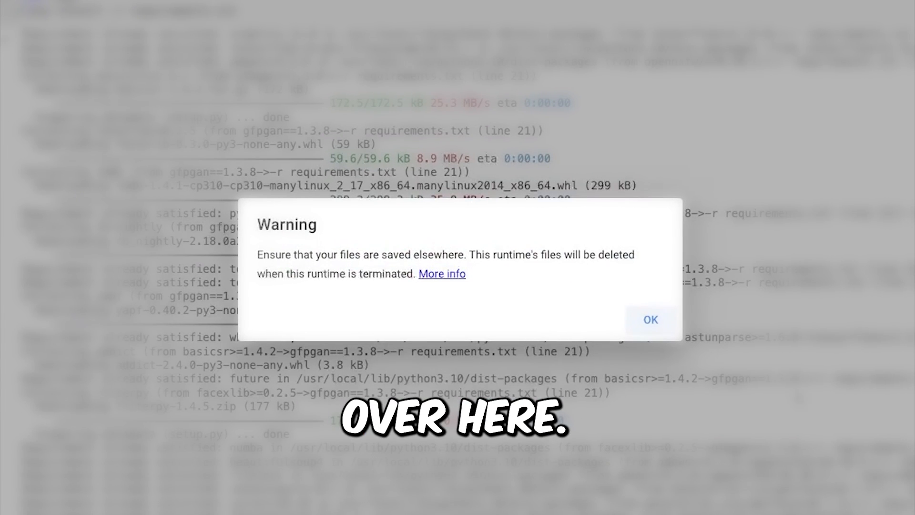
pyautogui.click(649, 319)
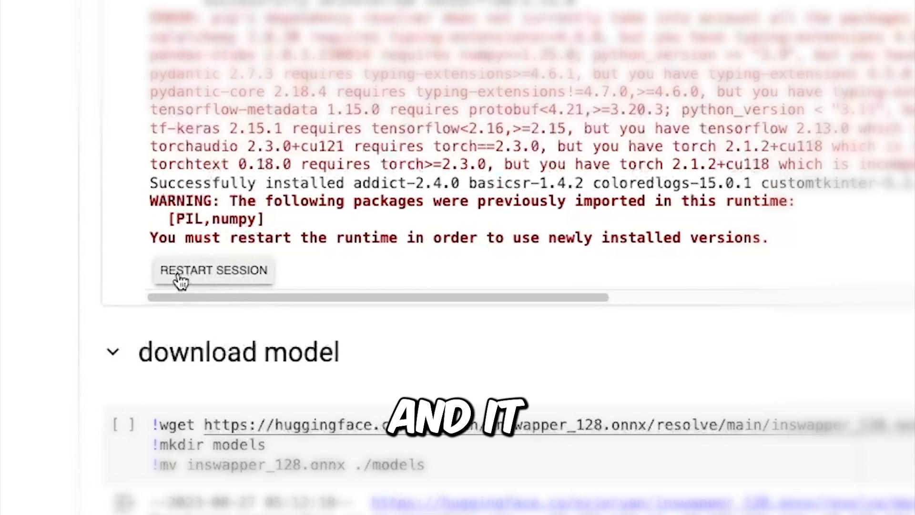
# Restart the Colab session, confirming with Yes.
pyautogui.click(213, 270)
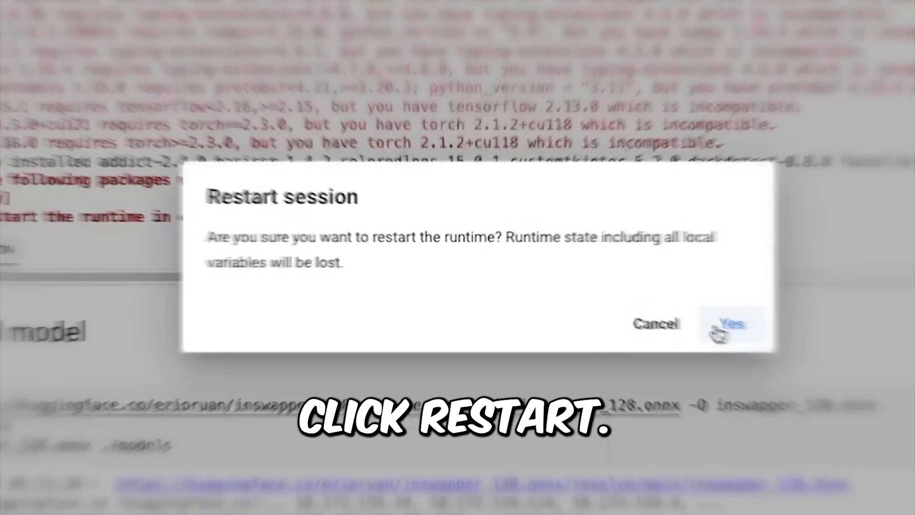
pyautogui.click(731, 324)
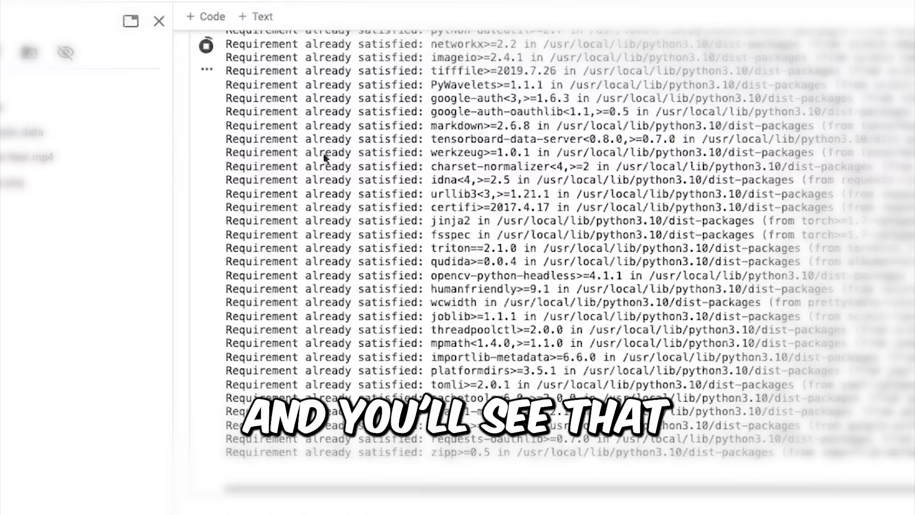
pyautogui.scroll(-3)
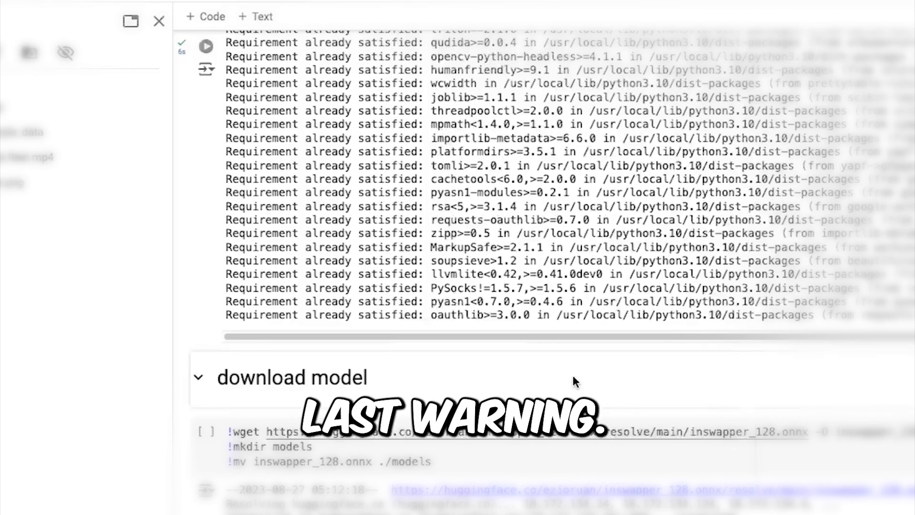
pyautogui.scroll(-3)
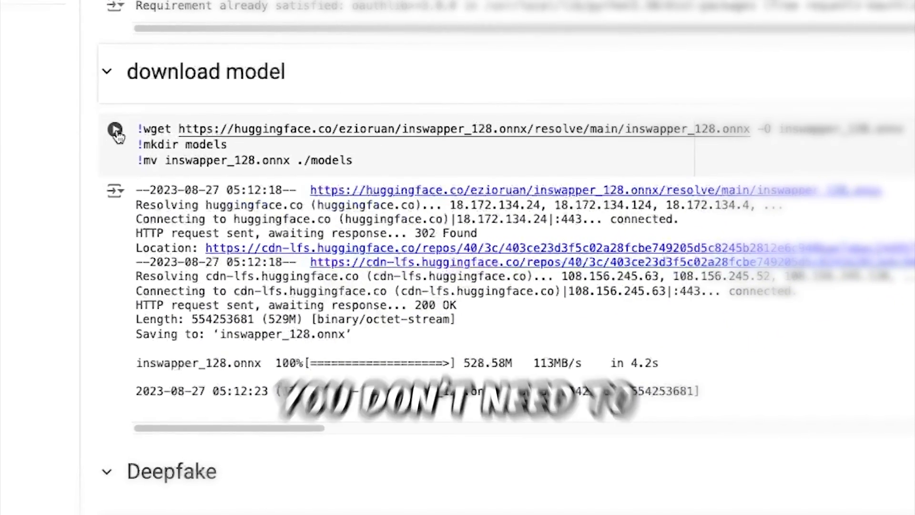
pyautogui.moveTo(115, 129)
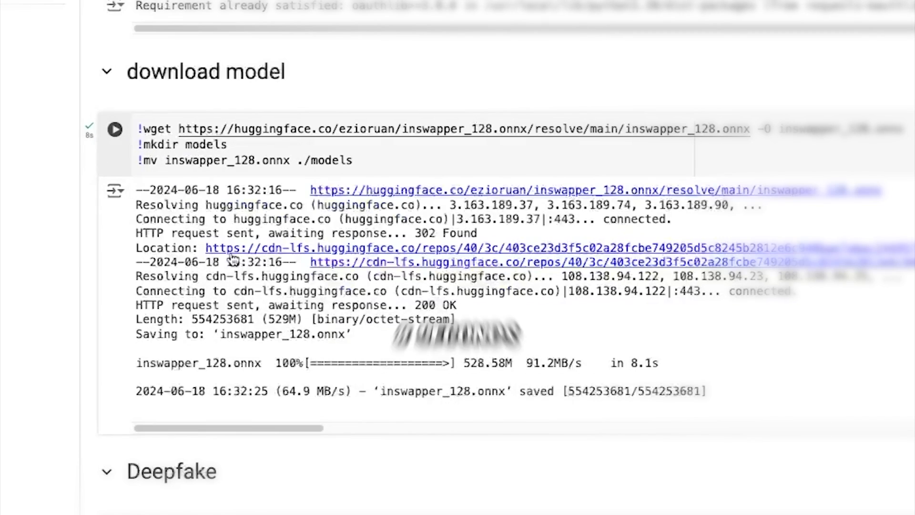
# Scroll down the notebook while inswapper_128.onnx downloads.
pyautogui.scroll(-3)
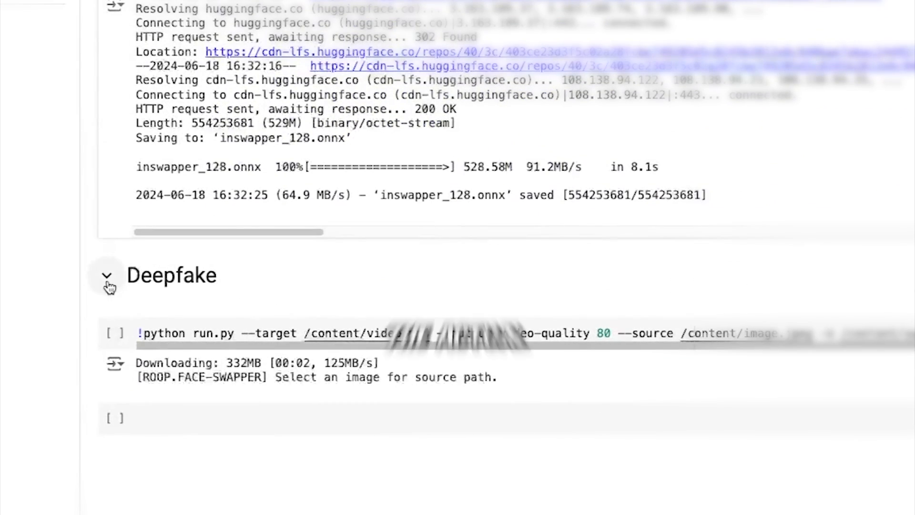
pyautogui.scroll(-3)
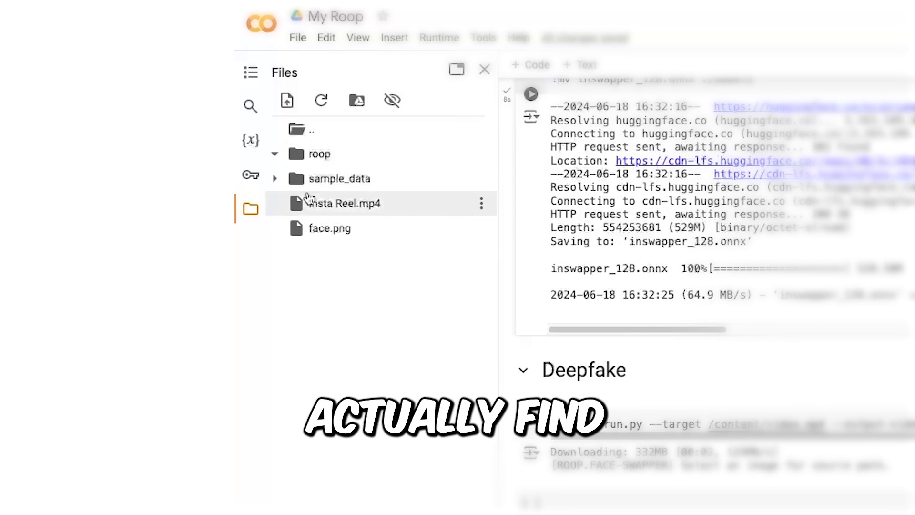
# Set the Deepfake command's --target path to /content/Insta Reel.mp4.
pyautogui.click(320, 154)
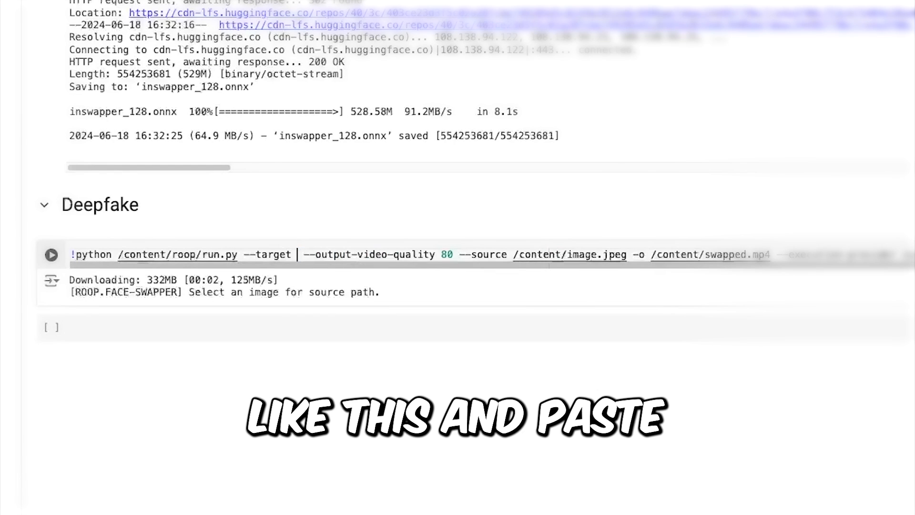
pyautogui.write('/content/Insta Reel.mp4 --output')
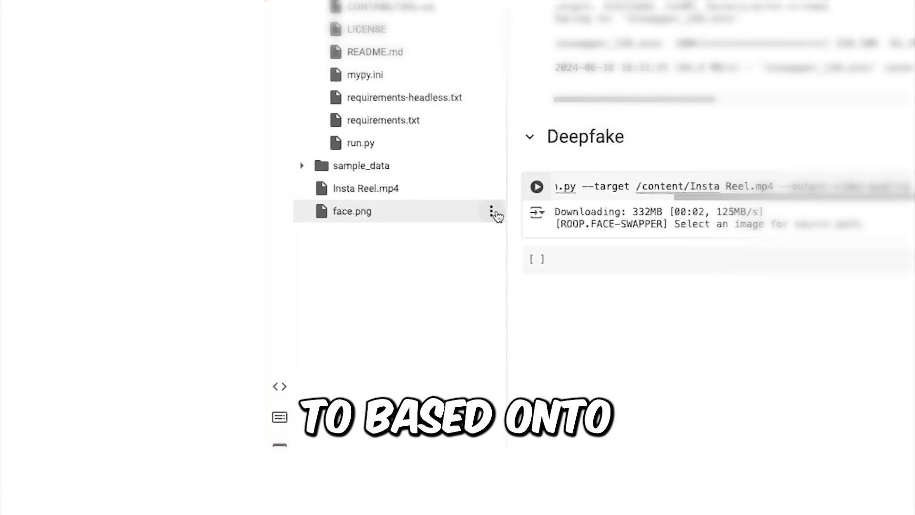
# Replace the image.jpeg source path in the Deepfake command with /content/face.png.
pyautogui.click(492, 211)
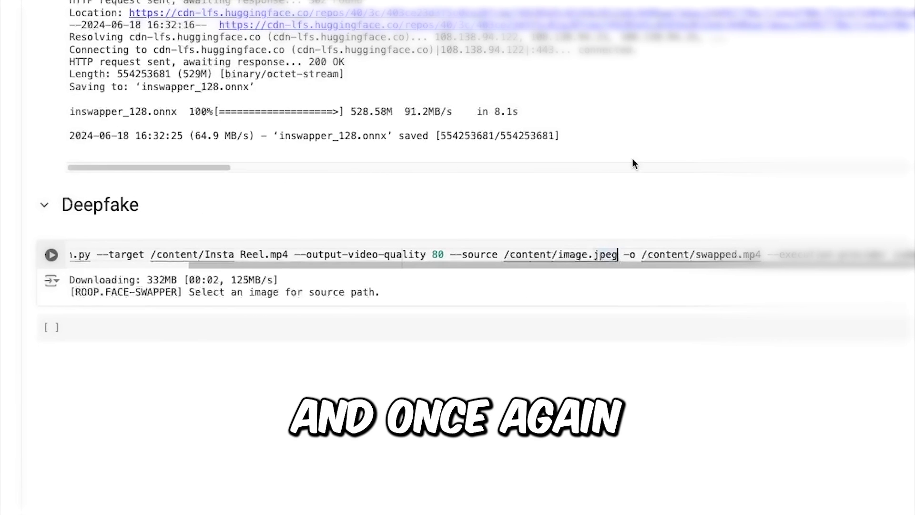
pyautogui.doubleClick(560, 254)
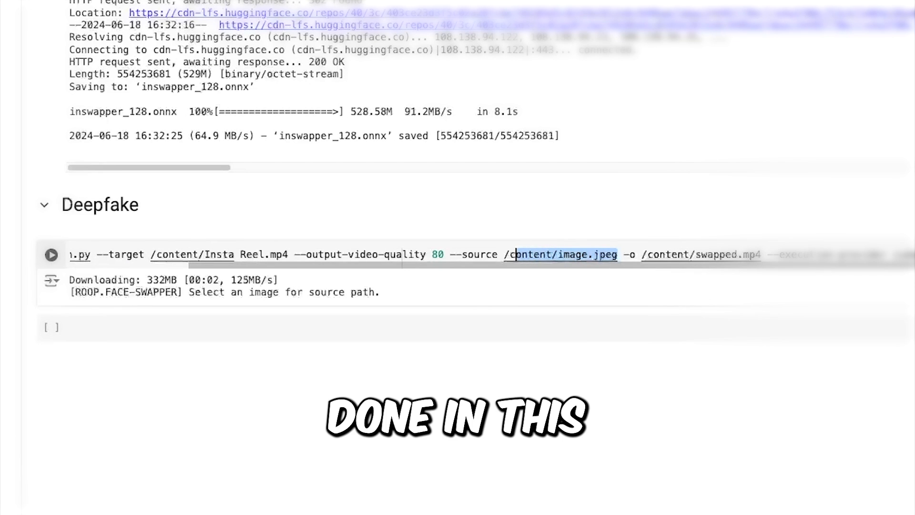
pyautogui.write('/content/face.png')
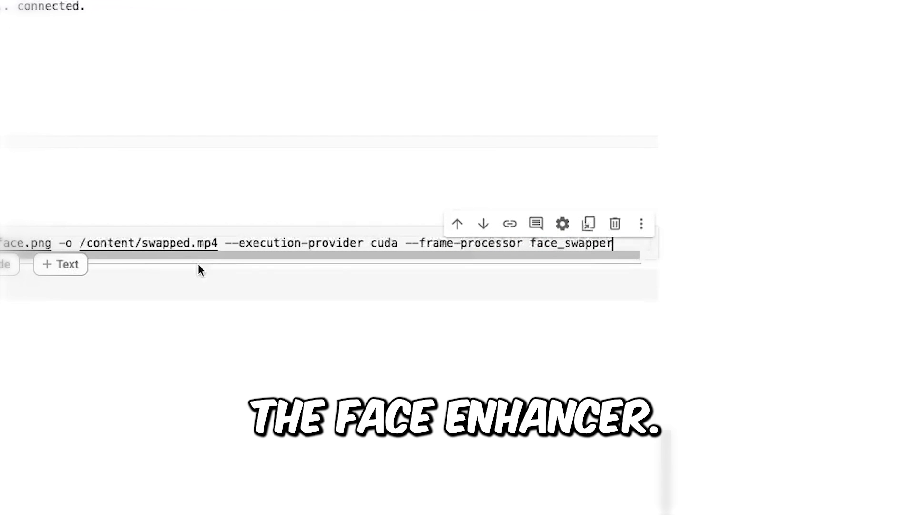
# Run the Deepfake cell, then refresh the file list and select swapped.mp4.
pyautogui.click(426, 231)
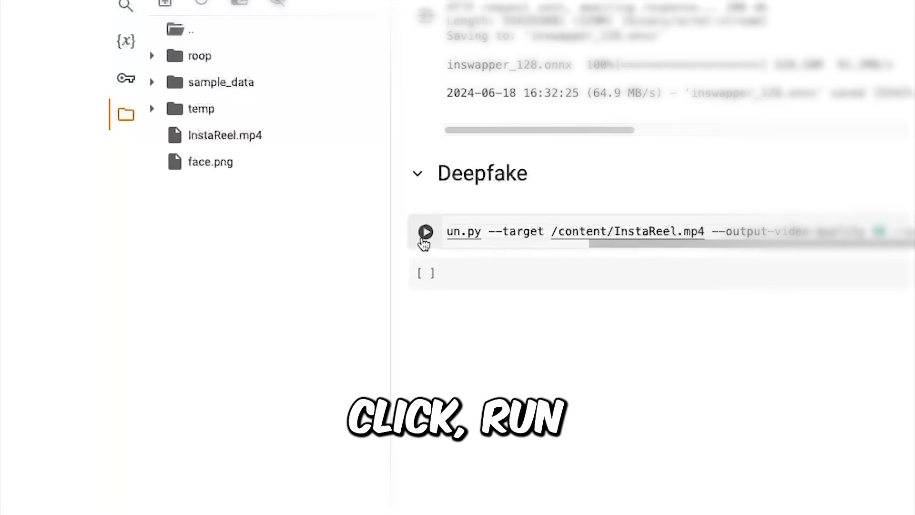
pyautogui.click(426, 231)
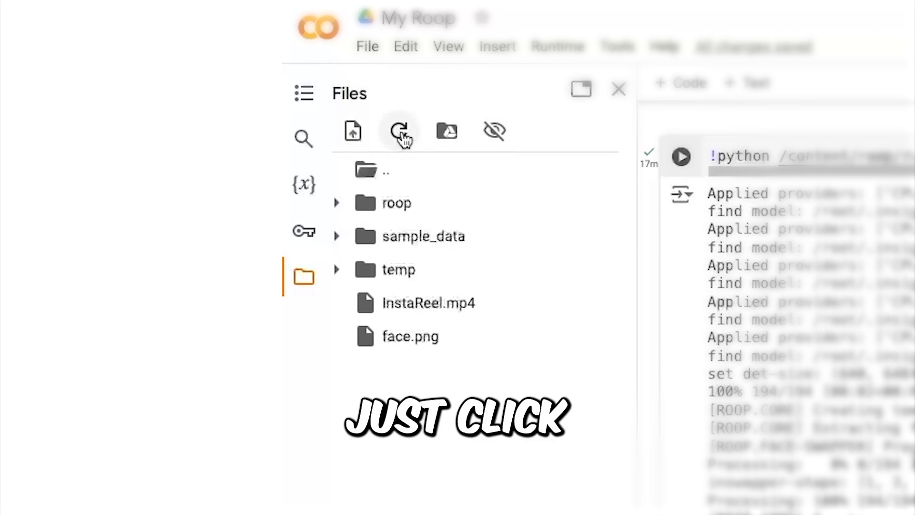
pyautogui.click(398, 130)
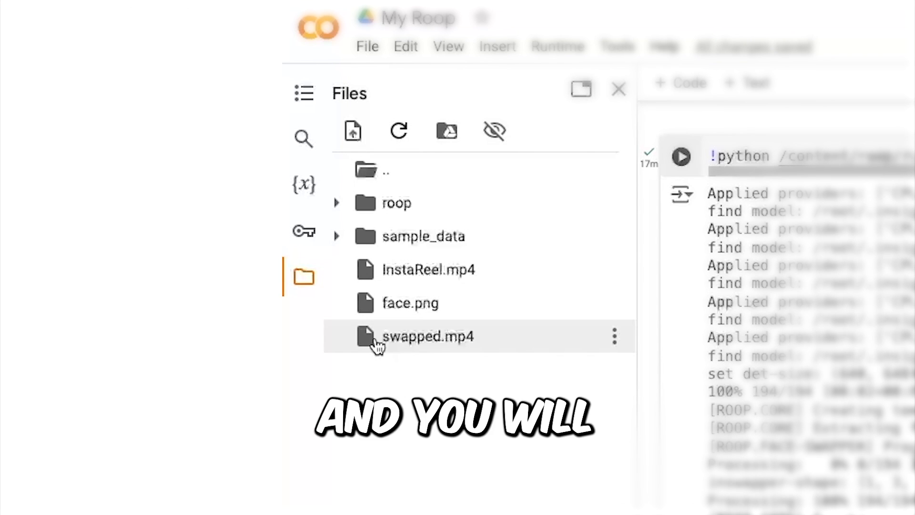
pyautogui.click(614, 336)
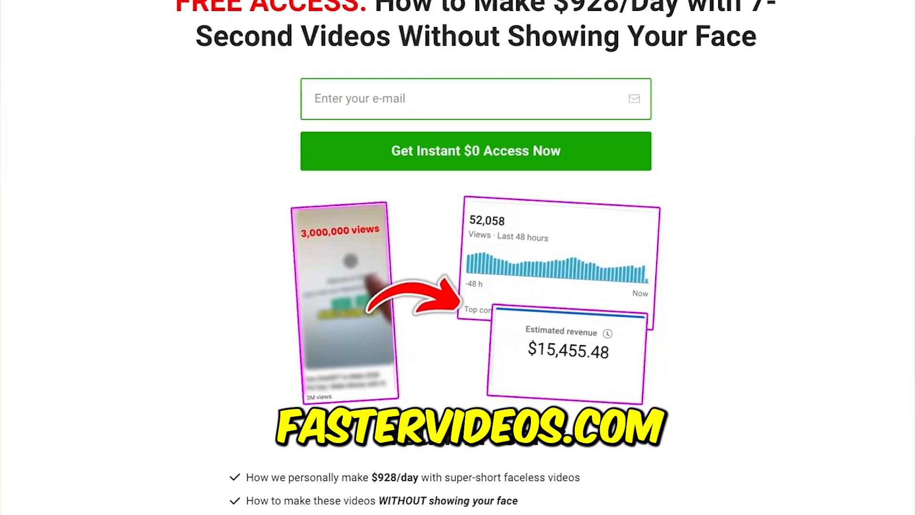
# Scroll past the e-mail signup to the proof video and $0 seven-day trial.
pyautogui.scroll(-3)
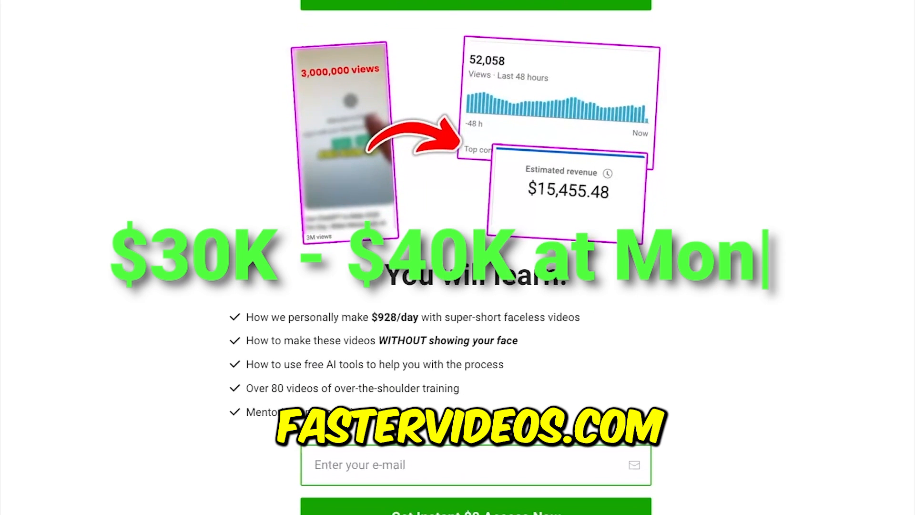
pyautogui.scroll(-3)
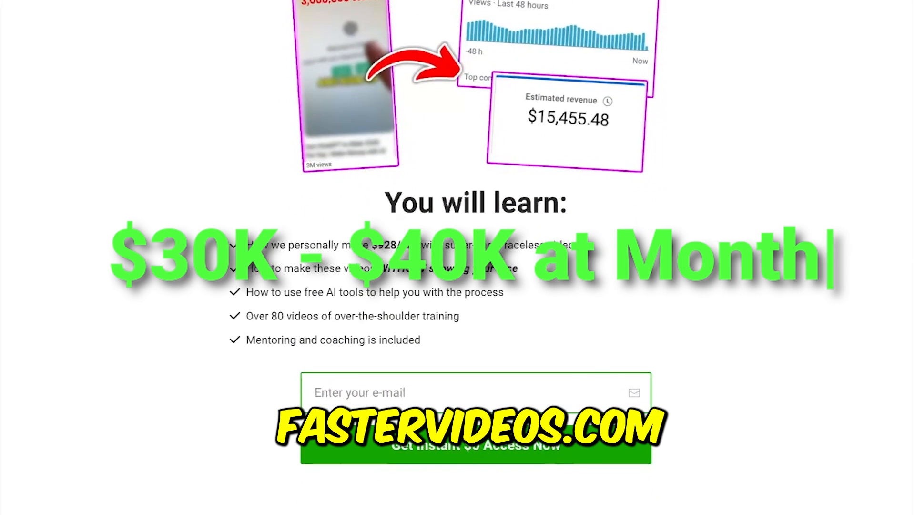
pyautogui.scroll(-3)
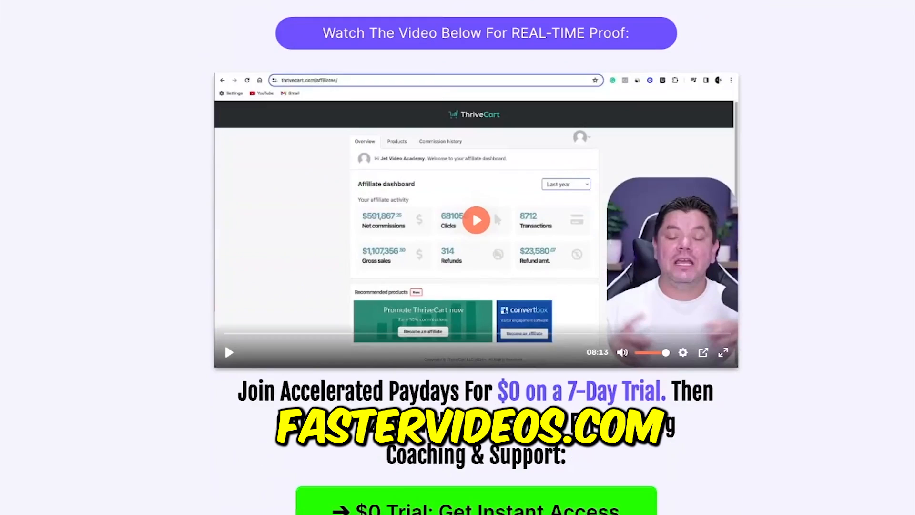
# Scroll through Greg's TikTok proof, highlighting the '$0 on a 7-Day Trial' wording.
pyautogui.scroll(-3)
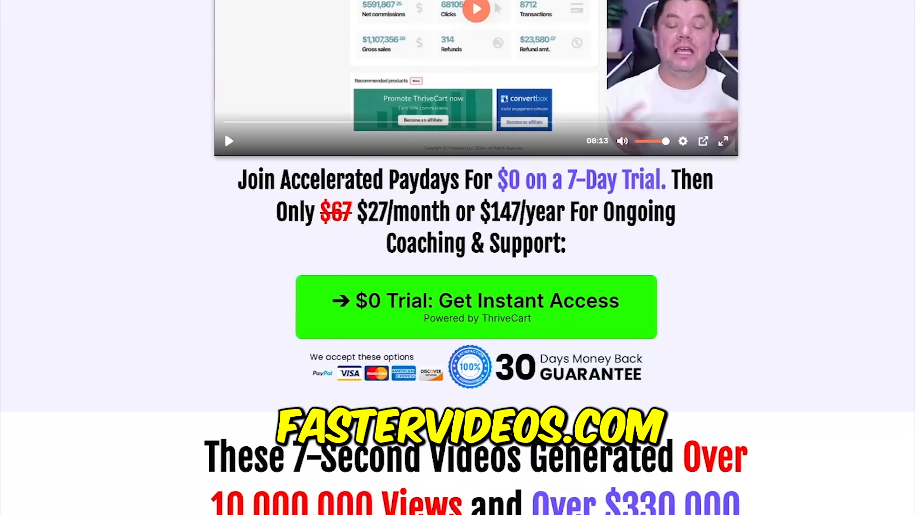
pyautogui.doubleClick(507, 179)
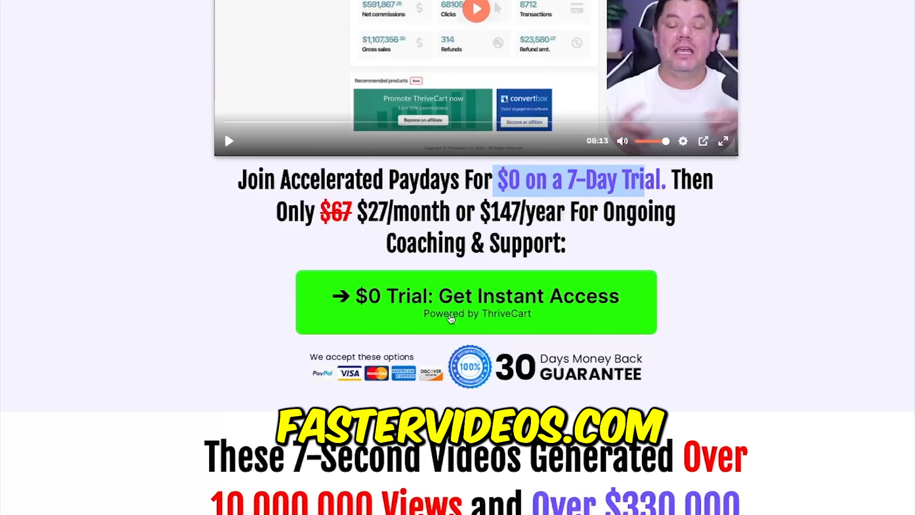
pyautogui.scroll(-3)
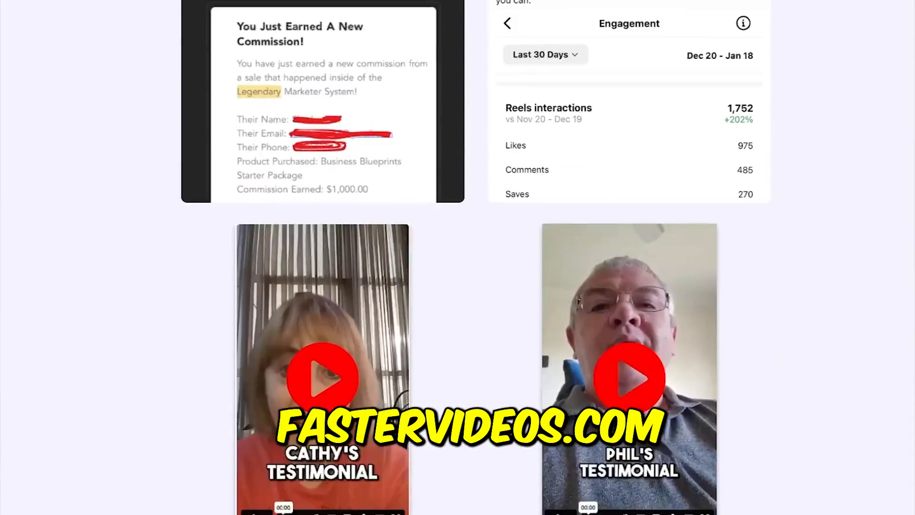
pyautogui.scroll(-3)
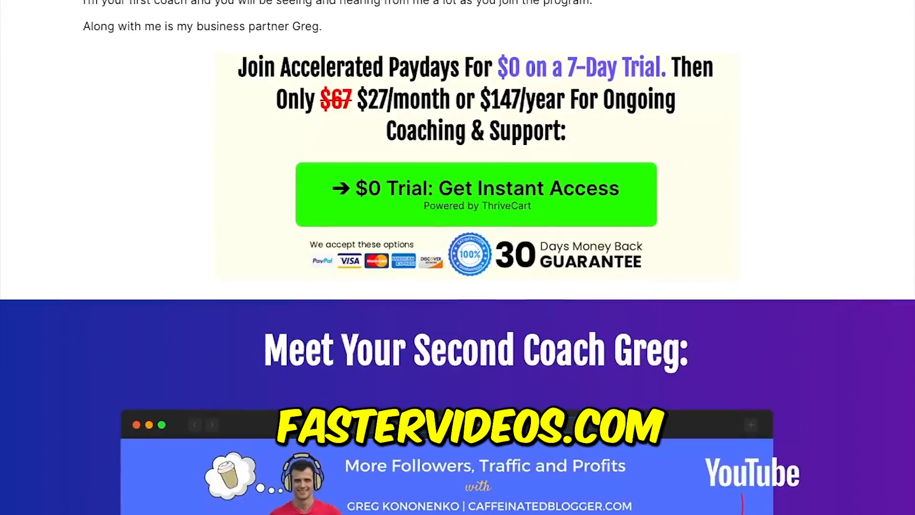
pyautogui.scroll(-3)
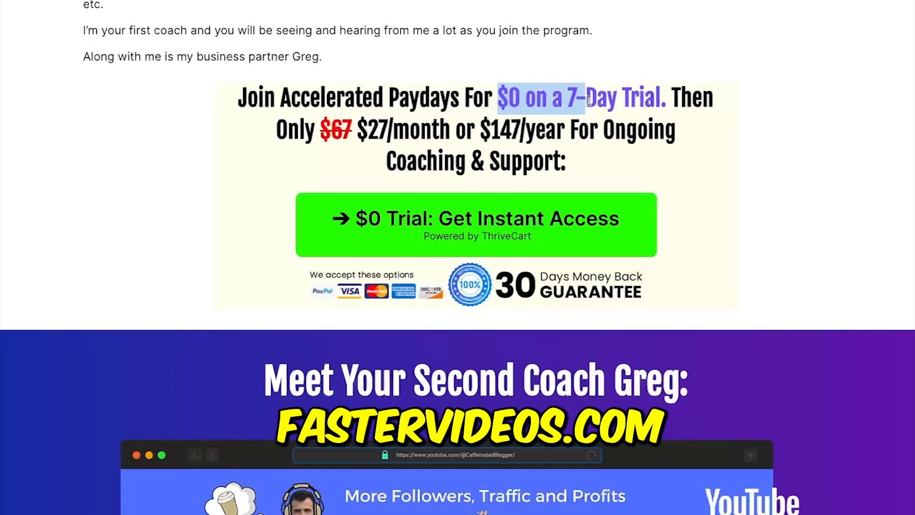
pyautogui.moveTo(583, 97); pyautogui.dragTo(663, 97)
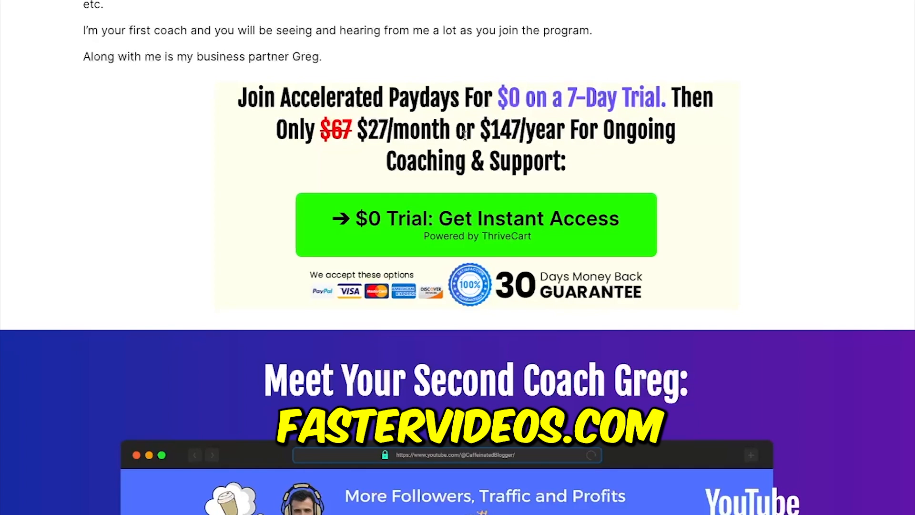
# Scroll past student success stories and the repeated trial offer to 'To Conclude'.
pyautogui.scroll(-3)
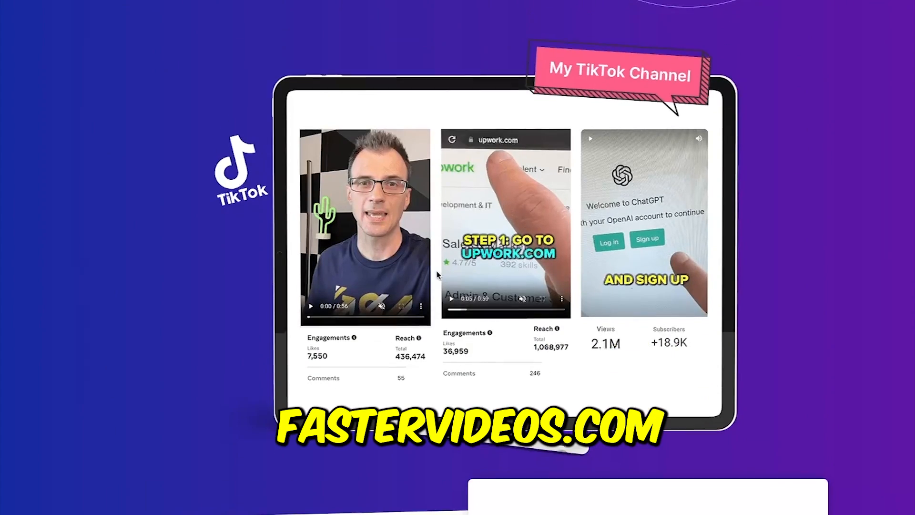
pyautogui.scroll(-3)
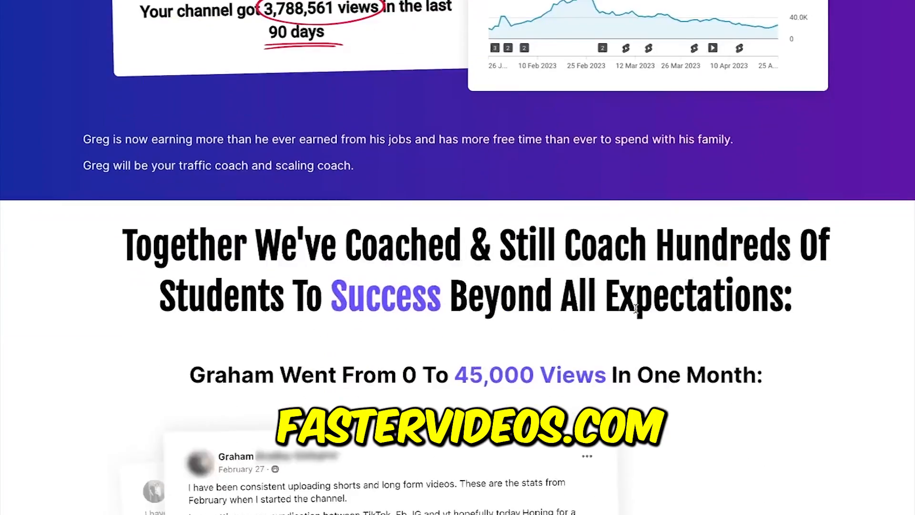
pyautogui.scroll(-3)
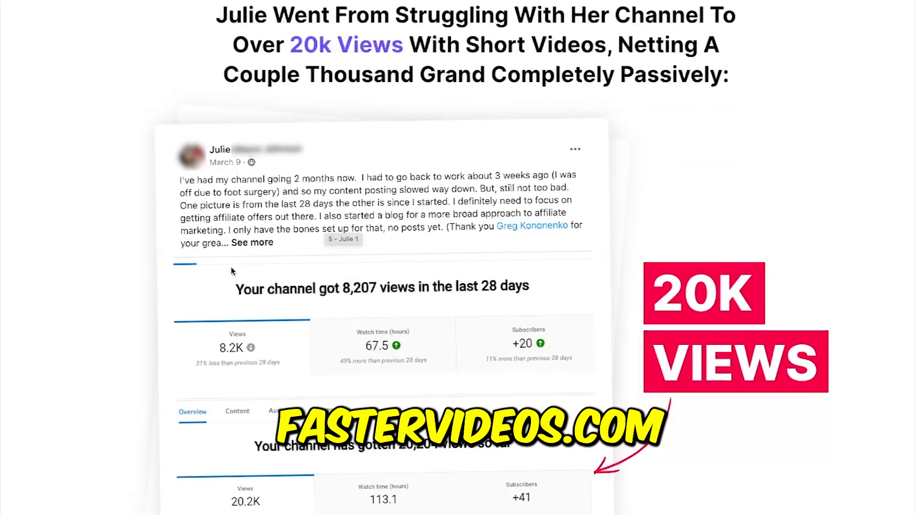
pyautogui.scroll(-3)
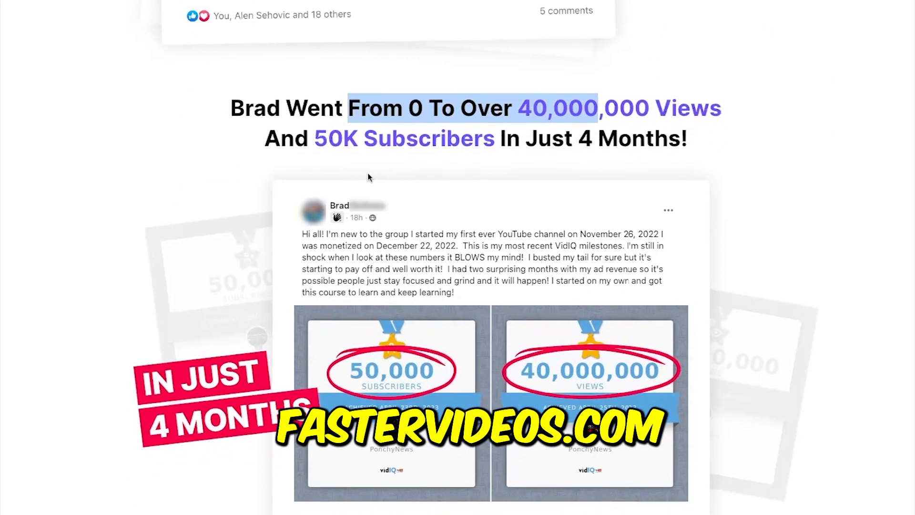
pyautogui.scroll(-3)
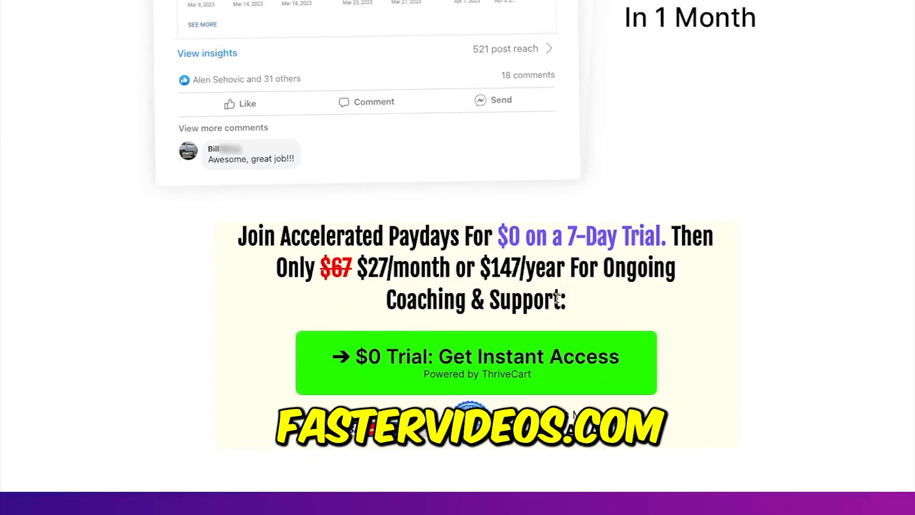
pyautogui.scroll(-3)
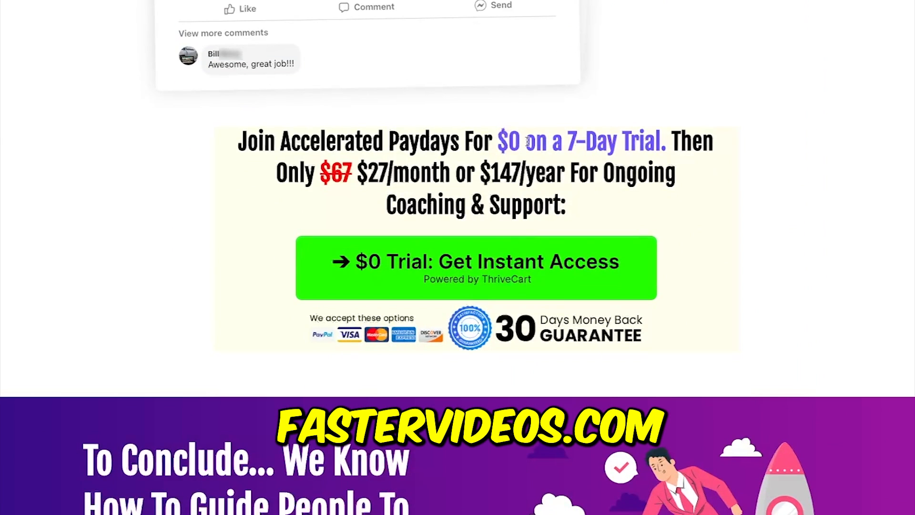